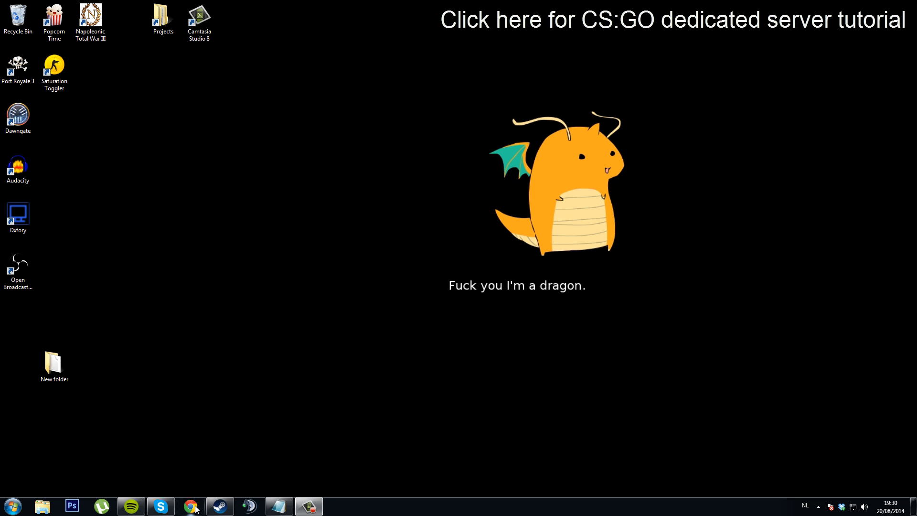
Bring up the Chrome browser from the taskbar to reach the Metamod:Source site
{"action": "left_click", "coordinate": [189, 506]}
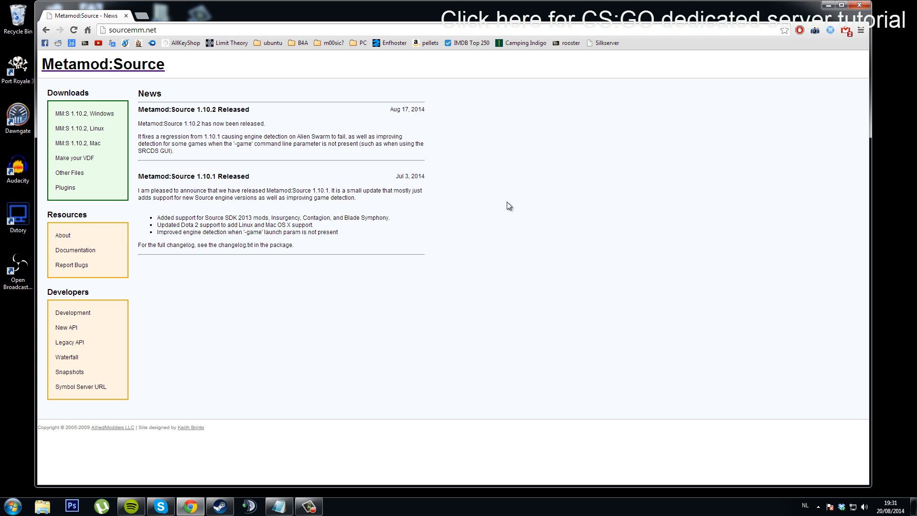
{"action": "mouse_move", "coordinate": [132, 115]}
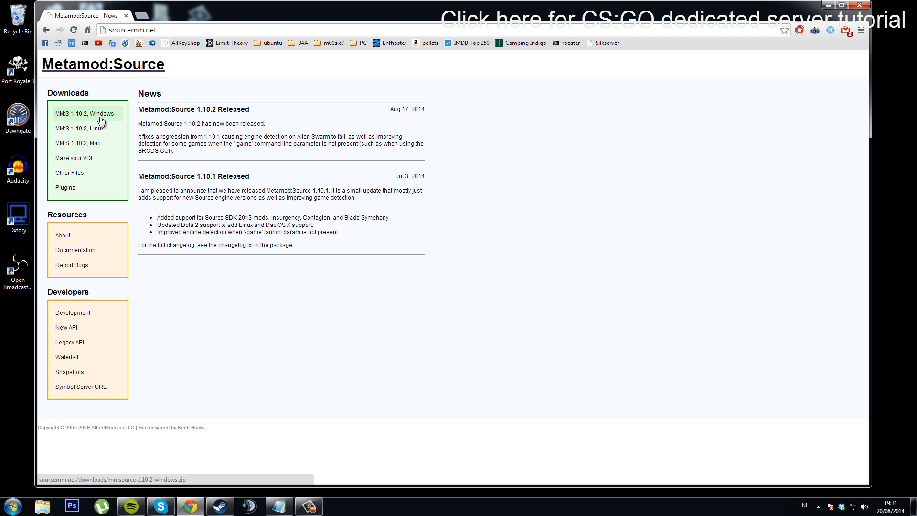
Download the Metamod:Source 1.10.2 Windows zip from Atlanta and a generated CS:GO metamod.vdf
{"action": "left_click", "coordinate": [85, 113]}
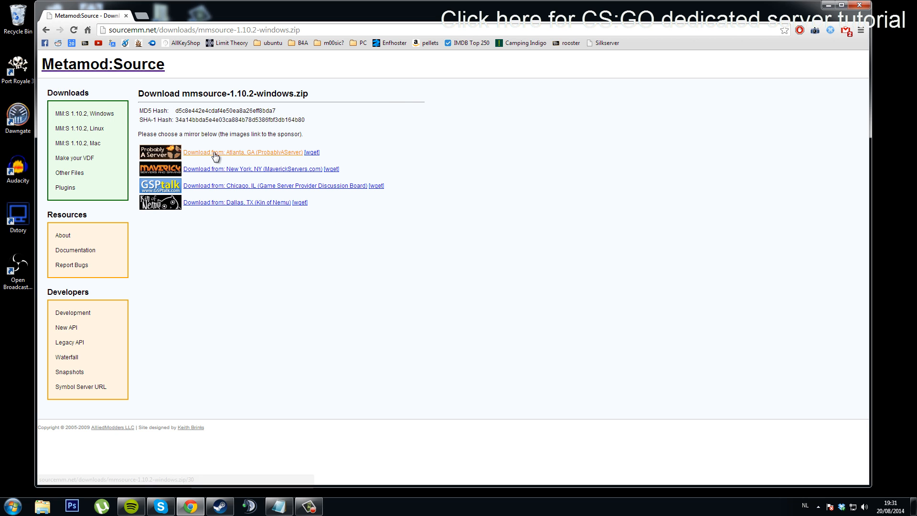
{"action": "left_click", "coordinate": [237, 202]}
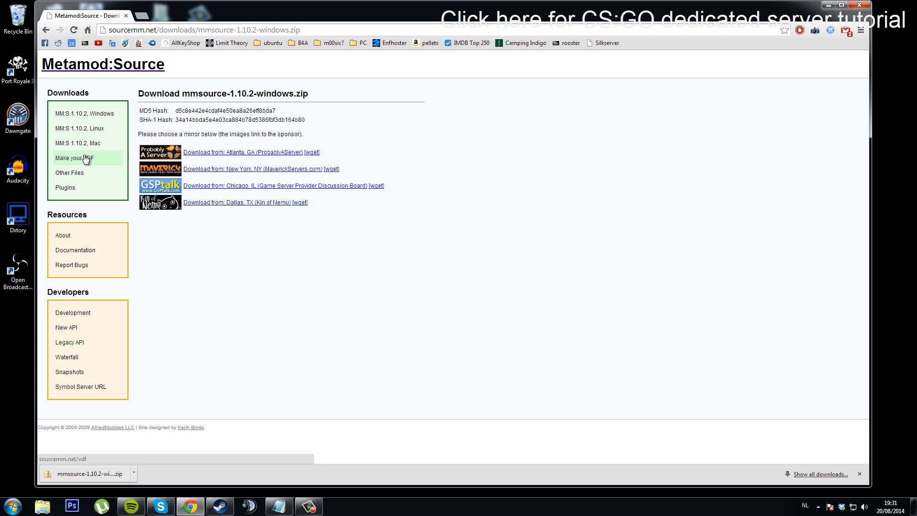
{"action": "mouse_move", "coordinate": [86, 161]}
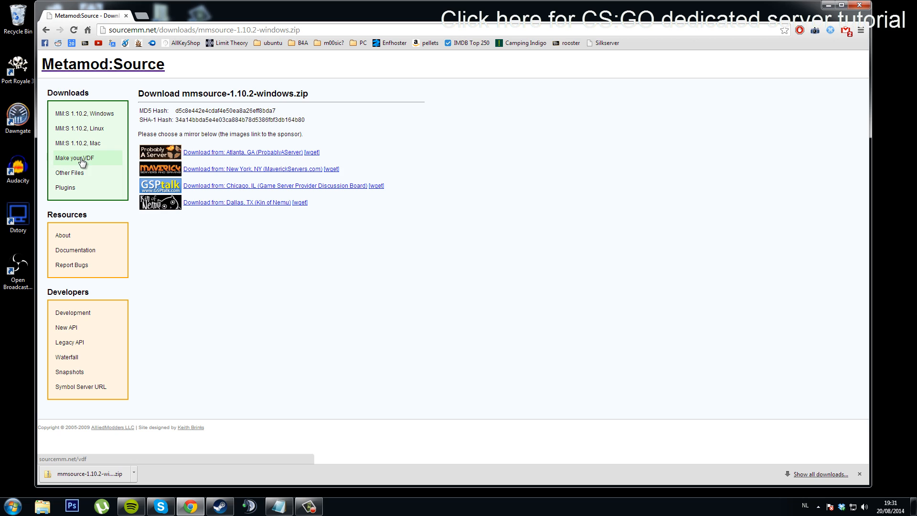
{"action": "left_click", "coordinate": [74, 158]}
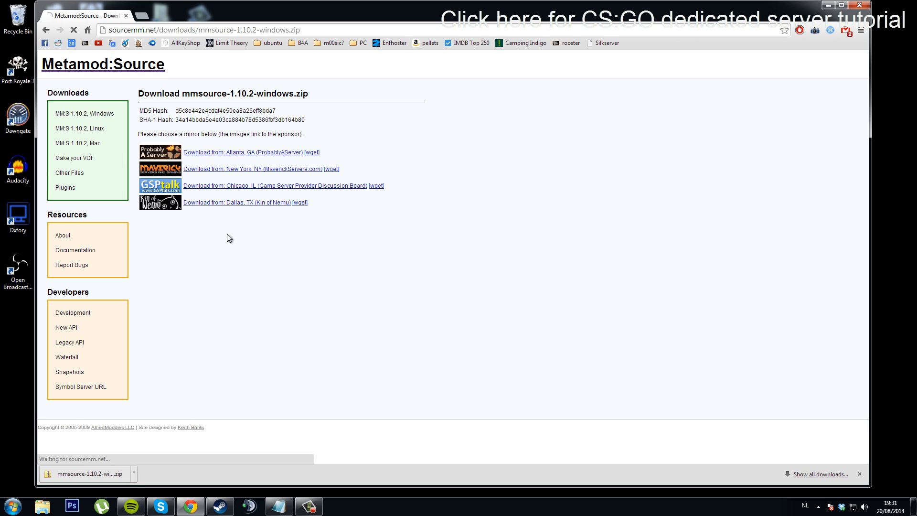
{"action": "left_click", "coordinate": [75, 158]}
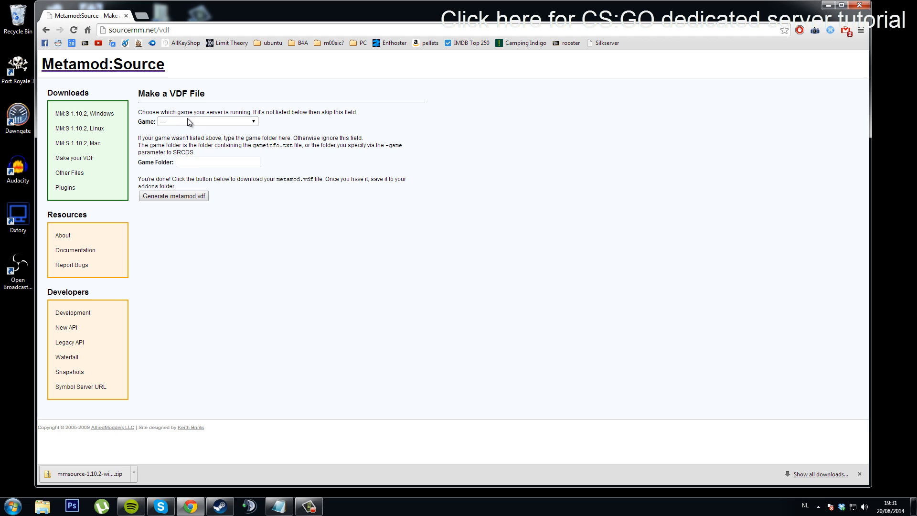
{"action": "left_click", "coordinate": [207, 121]}
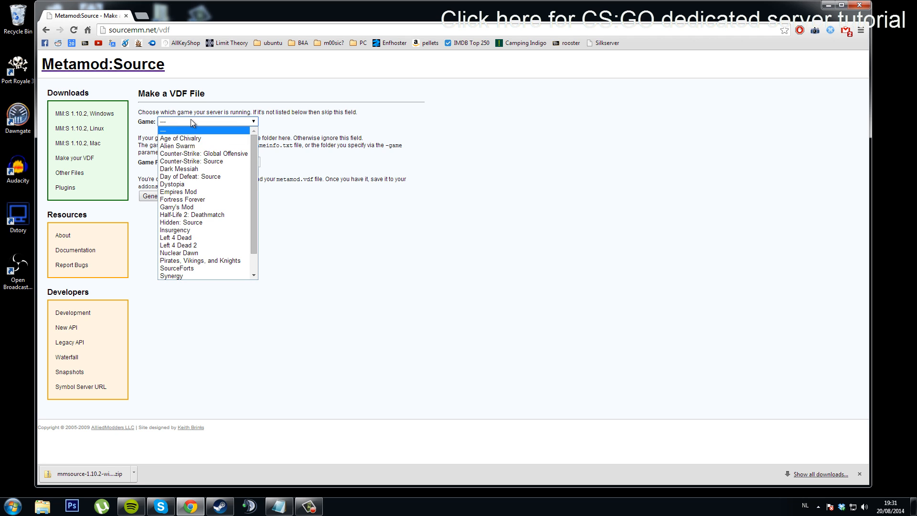
{"action": "mouse_move", "coordinate": [228, 153]}
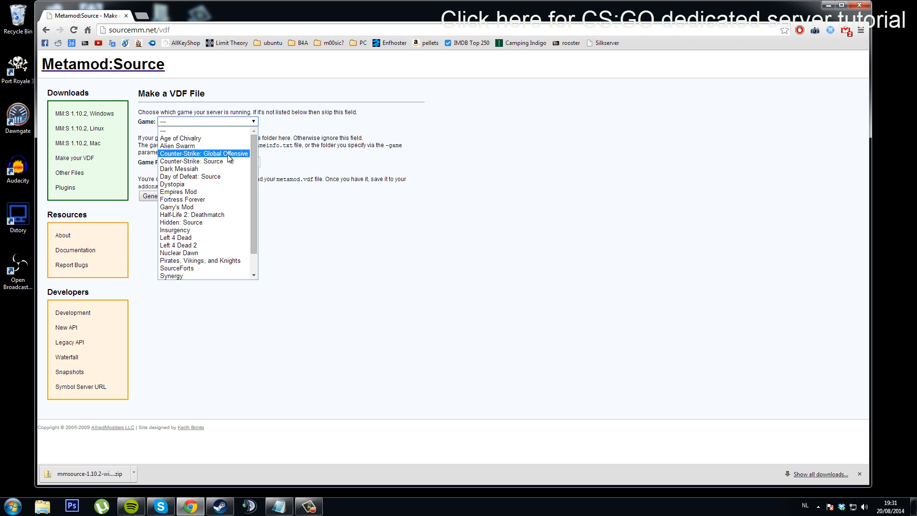
{"action": "mouse_move", "coordinate": [240, 158]}
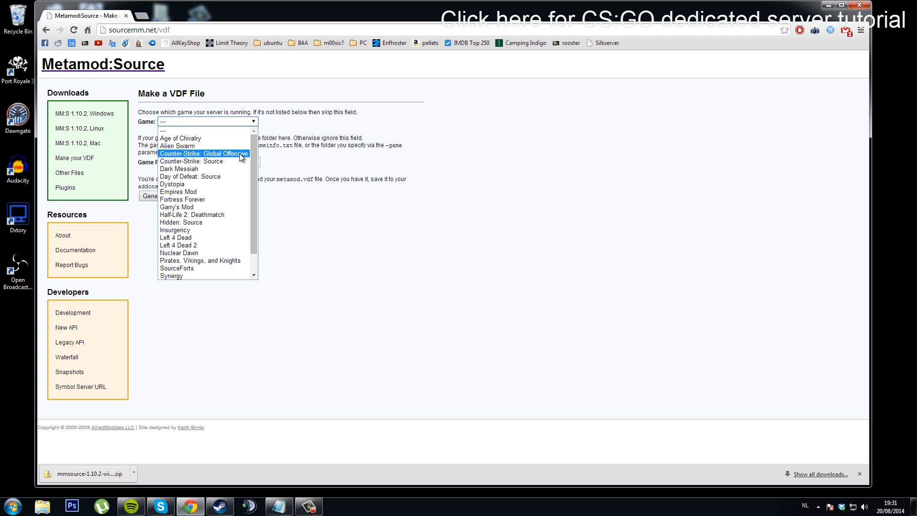
{"action": "left_click", "coordinate": [203, 153]}
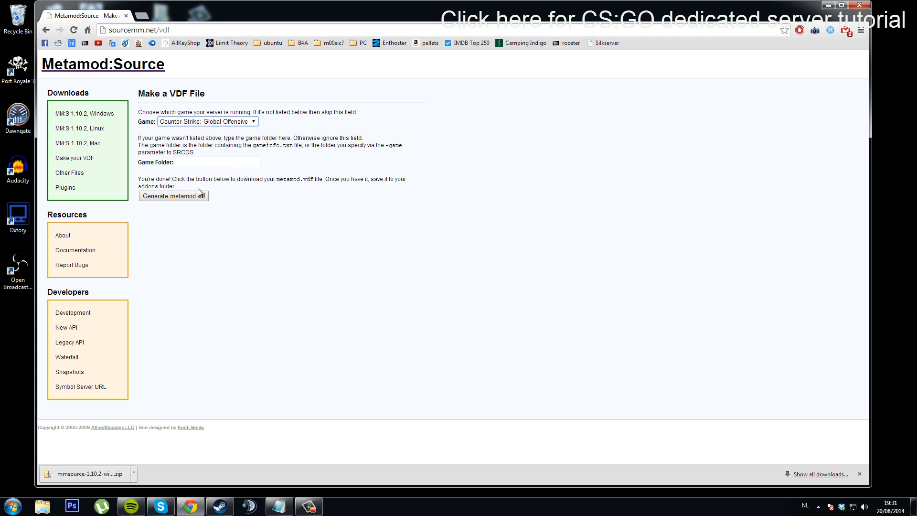
{"action": "left_click", "coordinate": [172, 196]}
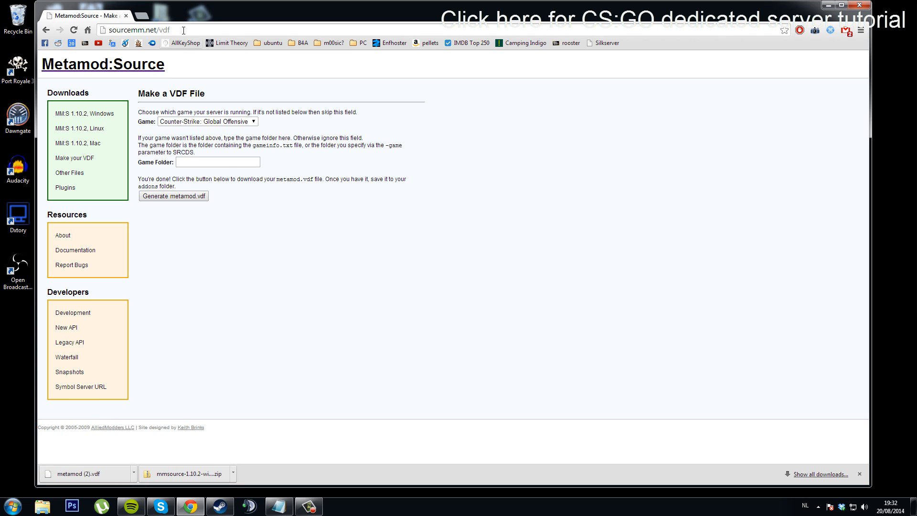
{"action": "left_click", "coordinate": [138, 30]}
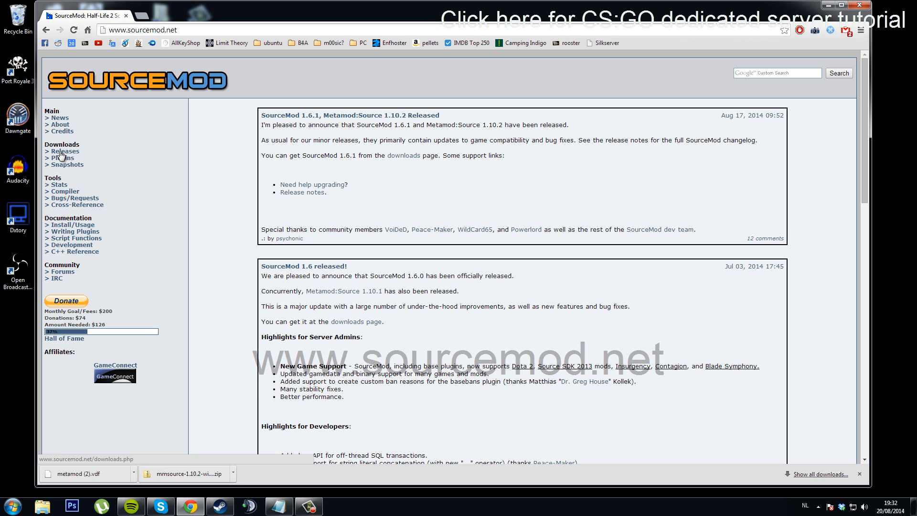
Download sourcemod-1.6.1-windows.zip from the SourceMod Releases page
{"action": "left_click", "coordinate": [64, 151]}
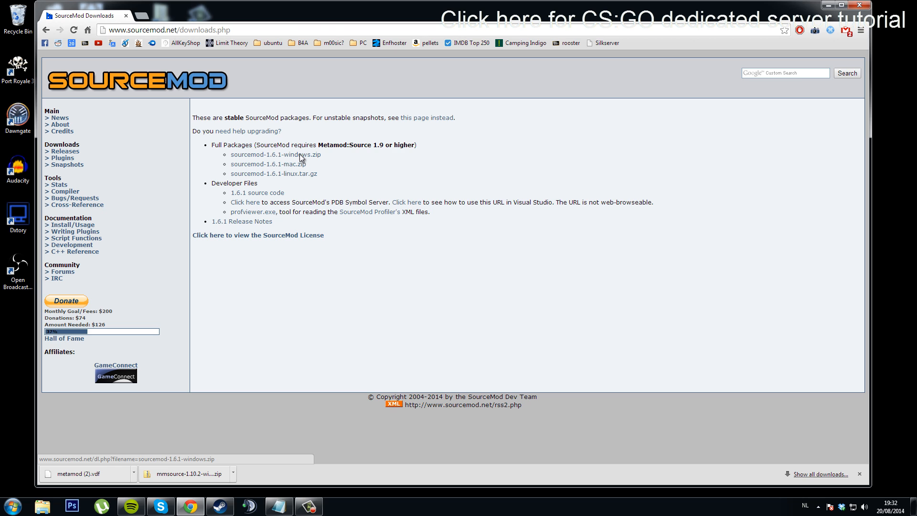
{"action": "left_click", "coordinate": [275, 154]}
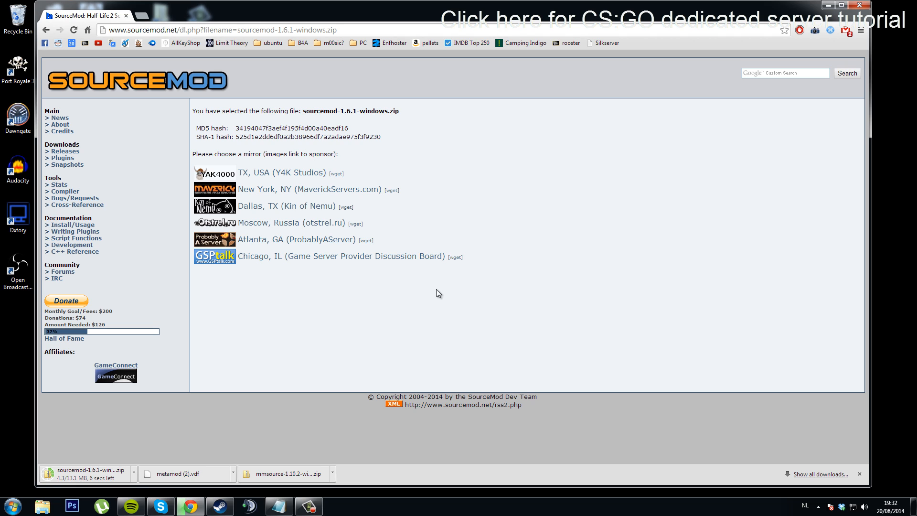
{"action": "mouse_move", "coordinate": [522, 276]}
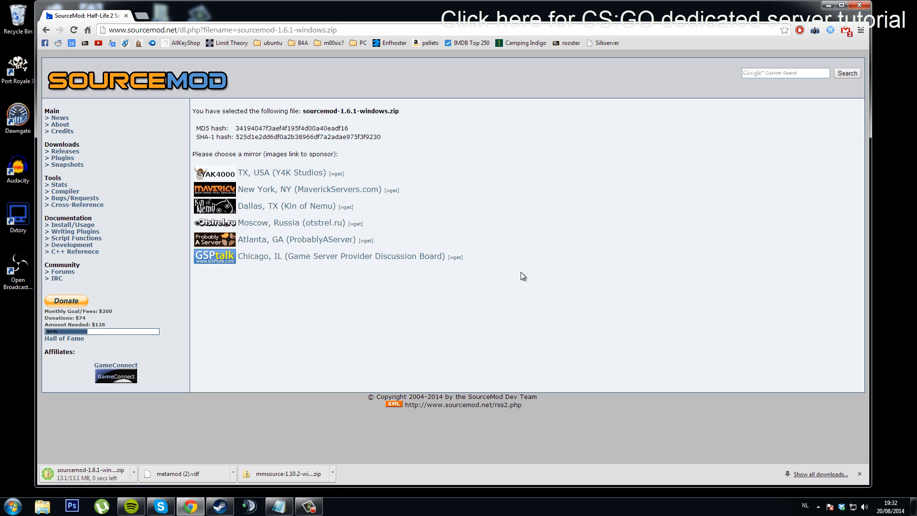
{"action": "mouse_move", "coordinate": [34, 403]}
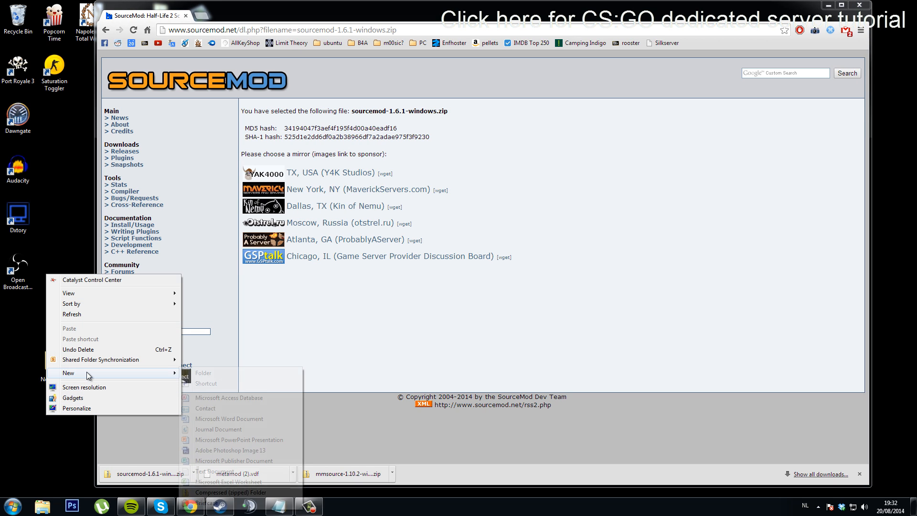
Create a desktop folder holding the three downloads, with the vdf renamed to metamod.vdf
{"action": "left_click", "coordinate": [203, 373]}
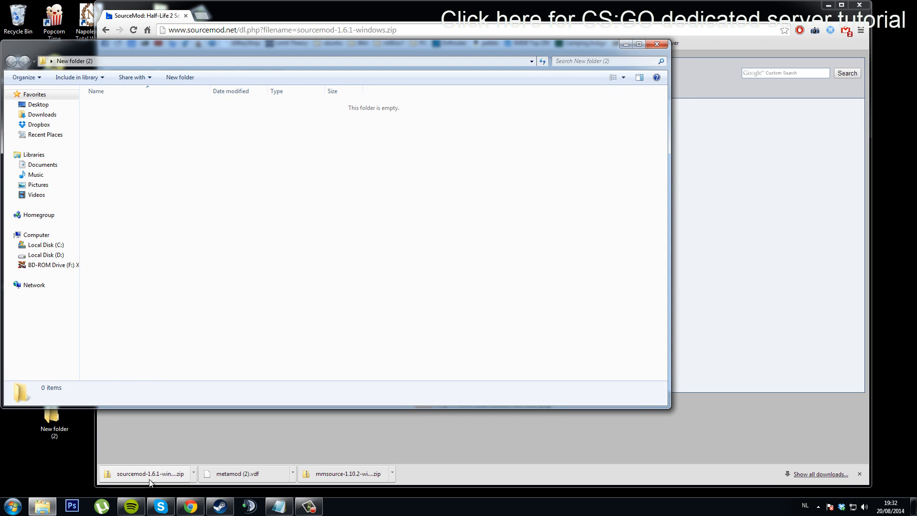
{"action": "mouse_move", "coordinate": [218, 463]}
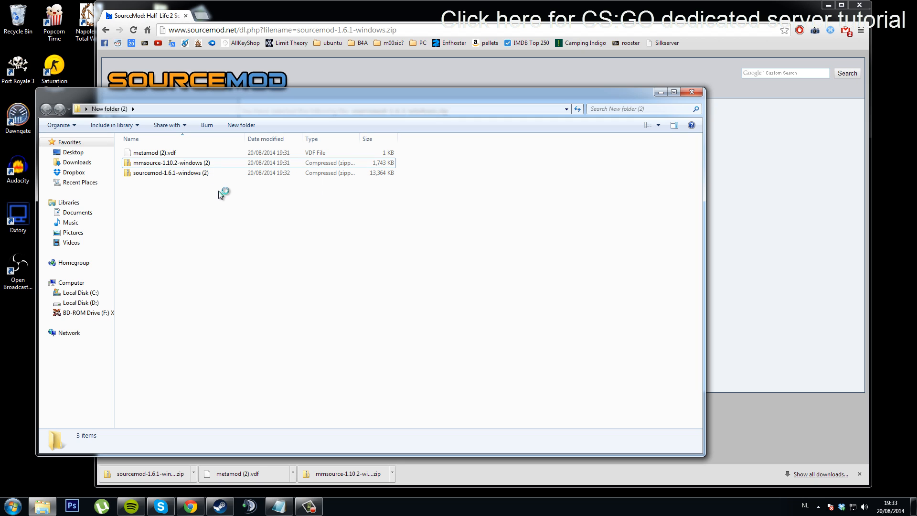
{"action": "left_click", "coordinate": [155, 152]}
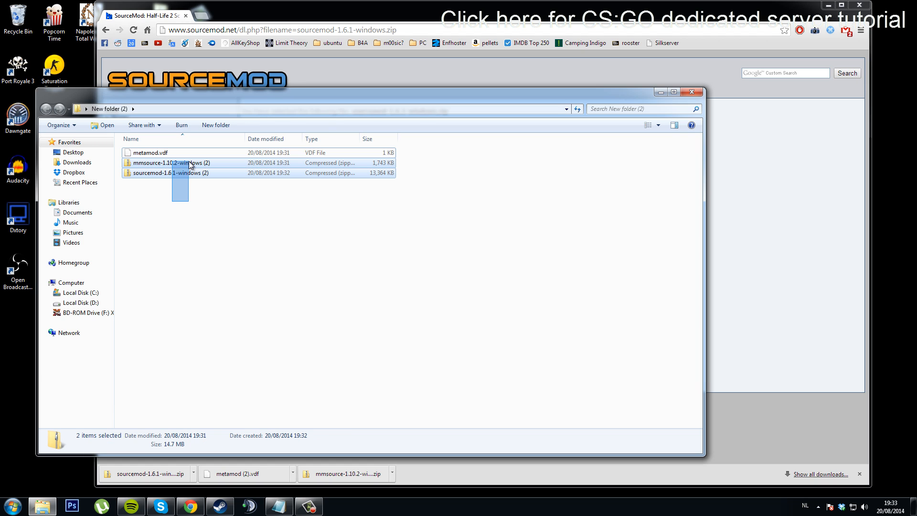
{"action": "left_click", "coordinate": [194, 204]}
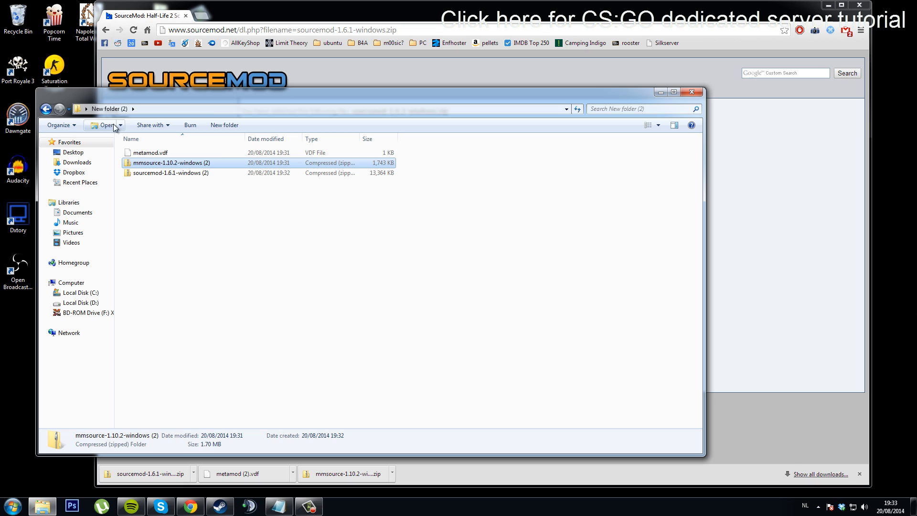
{"action": "double_click", "coordinate": [169, 172]}
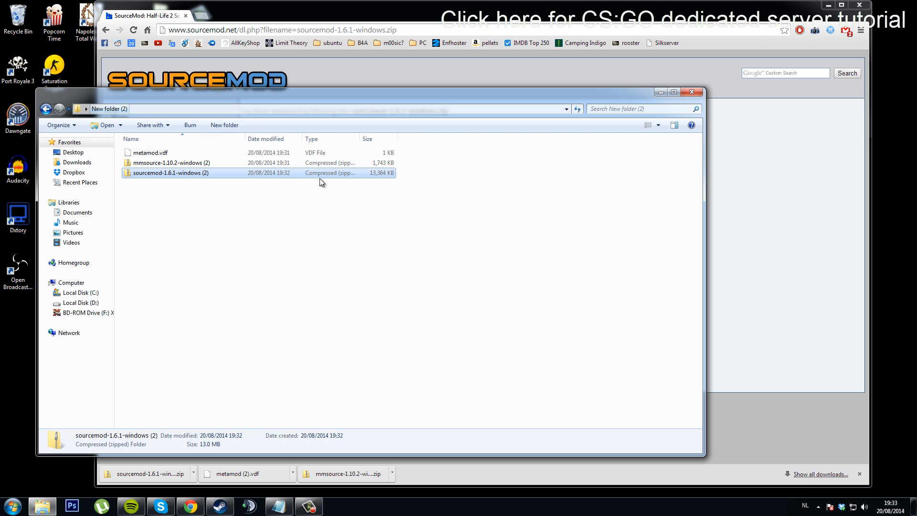
{"action": "left_click", "coordinate": [132, 197]}
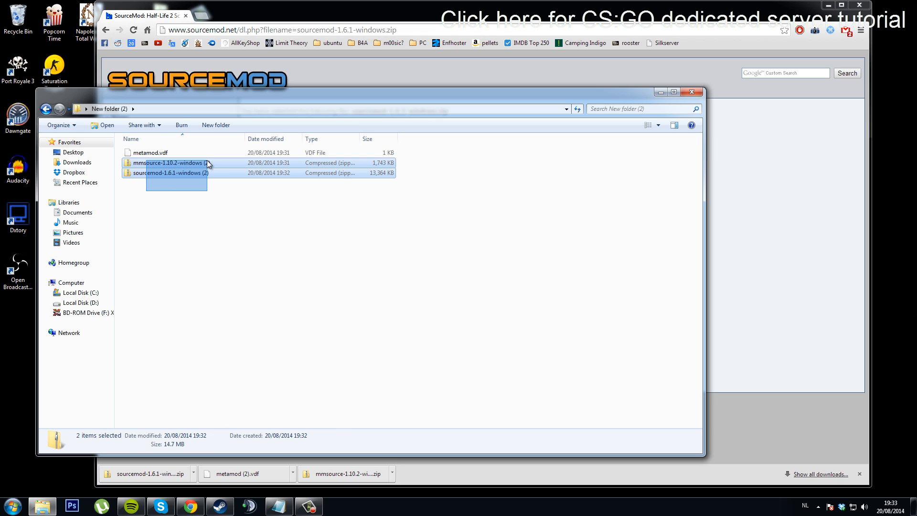
Extract both zip archives into the folder and delete the zips
{"action": "right_click", "coordinate": [167, 162]}
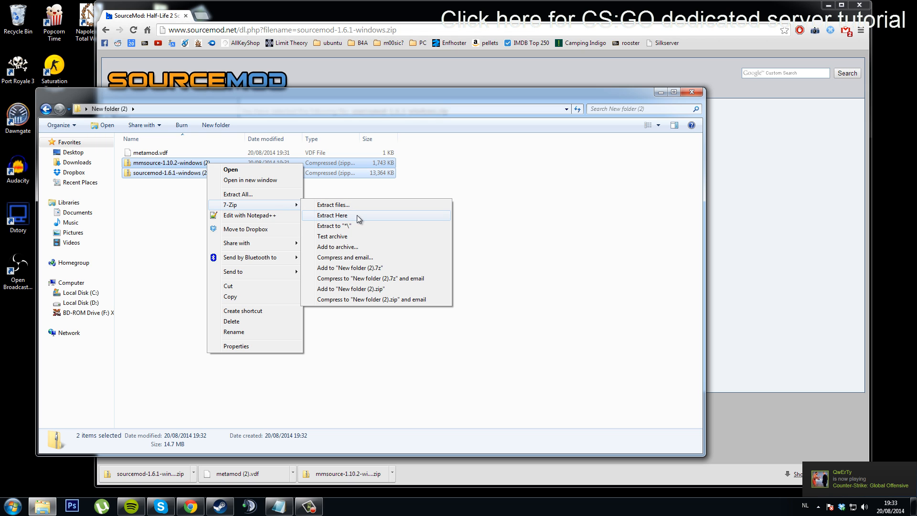
{"action": "left_click", "coordinate": [332, 215]}
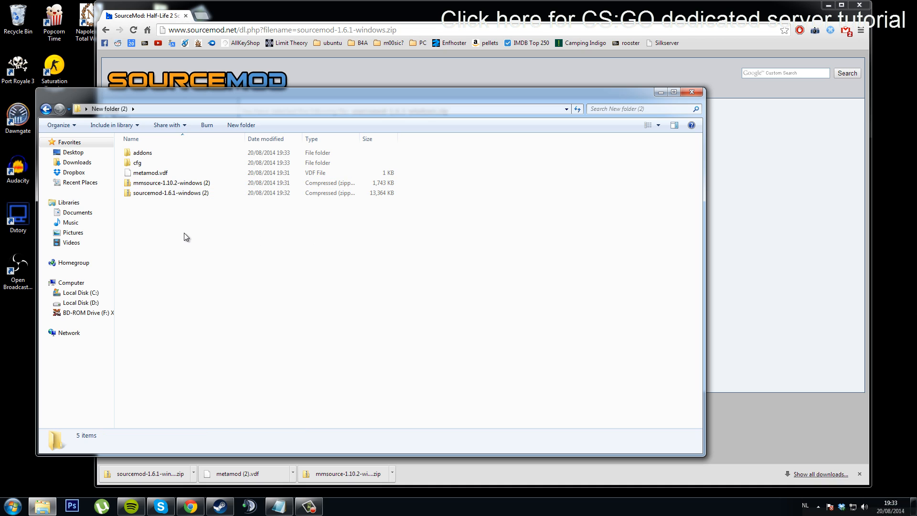
{"action": "left_click", "coordinate": [142, 151]}
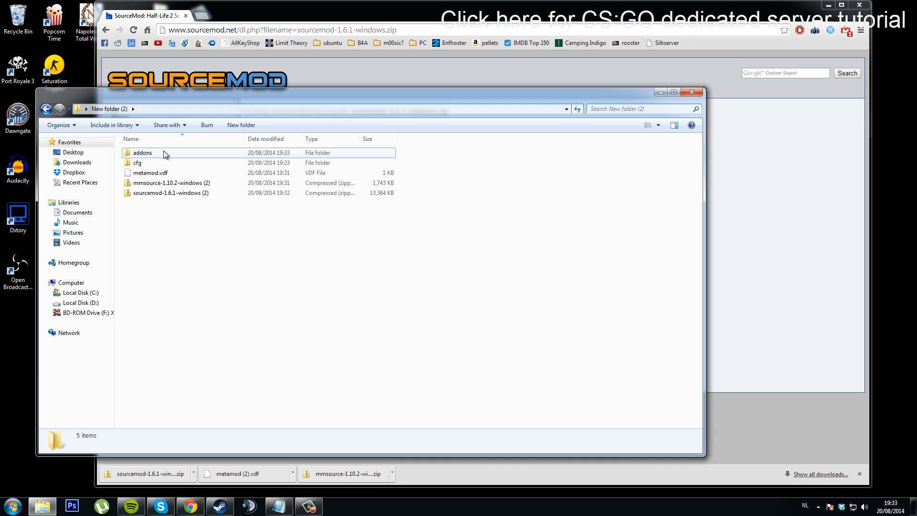
{"action": "double_click", "coordinate": [142, 152]}
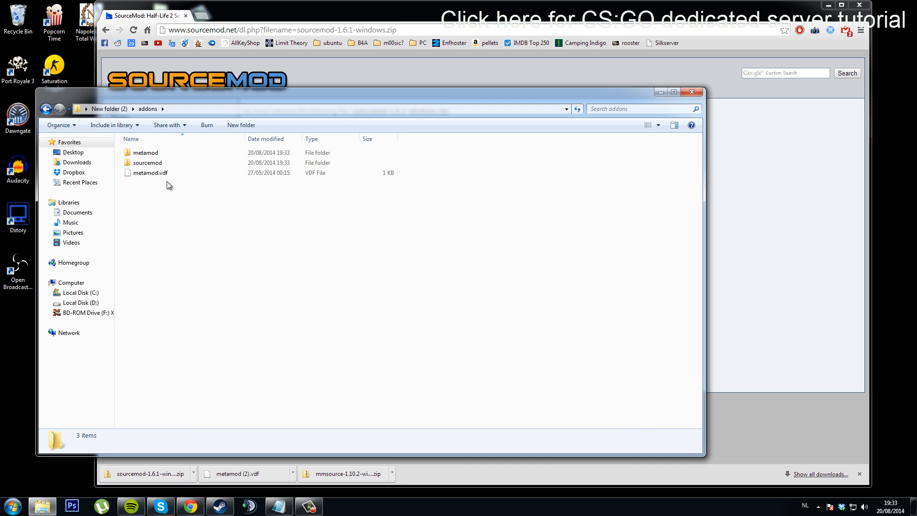
{"action": "mouse_move", "coordinate": [115, 125]}
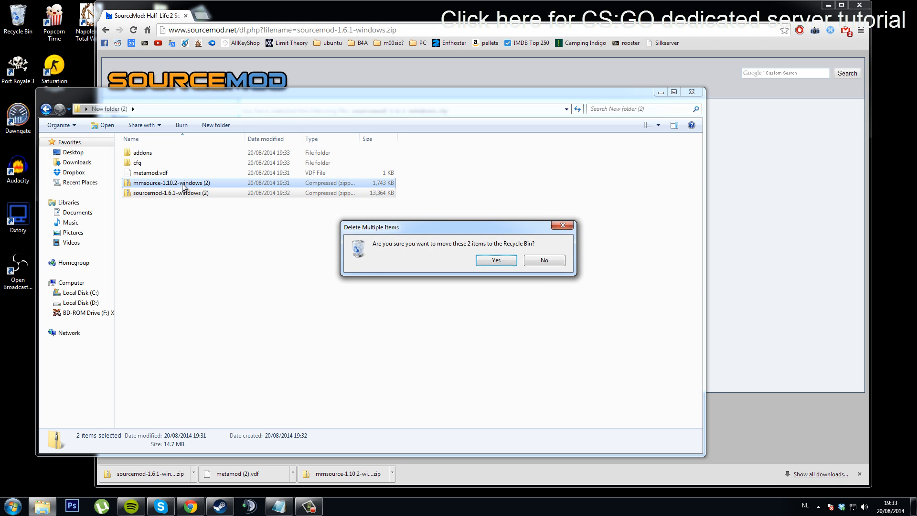
{"action": "left_click", "coordinate": [495, 260]}
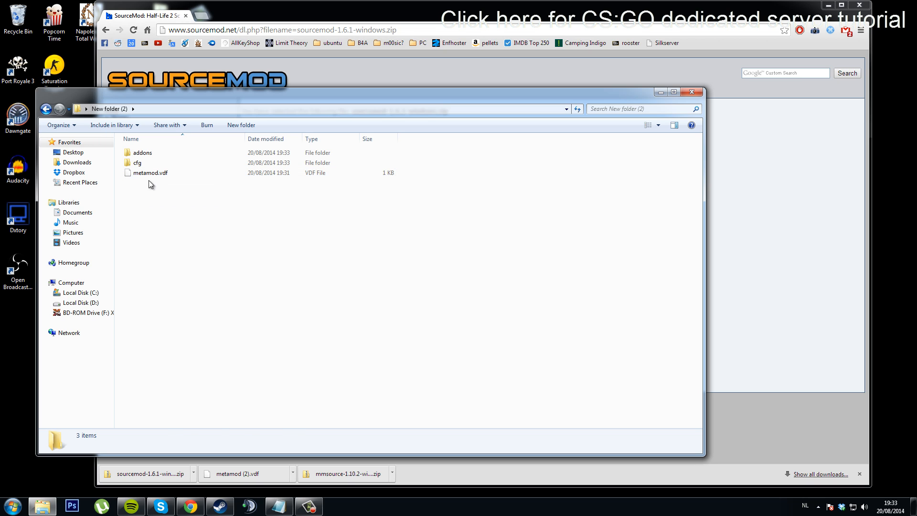
Move the newer metamod.vdf into addons, replacing the older copy
{"action": "left_click", "coordinate": [151, 173]}
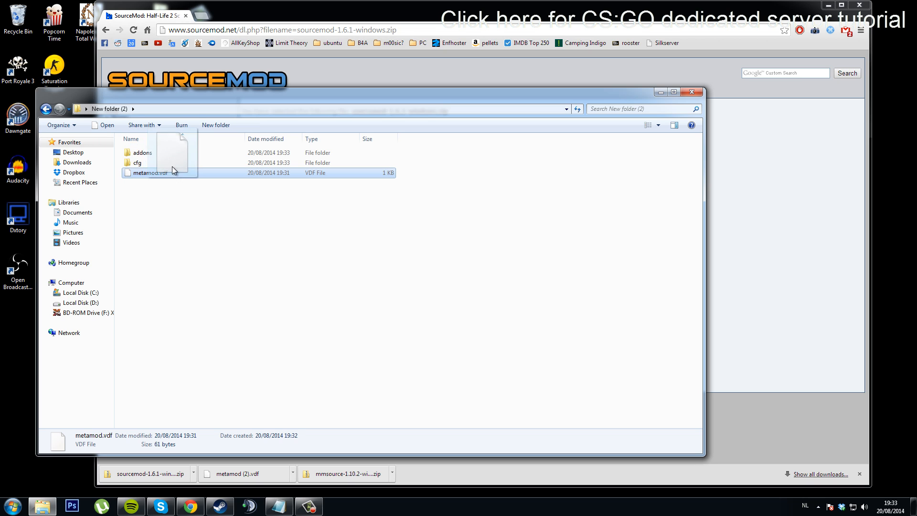
{"action": "left_click_drag", "start_coordinate": [149, 172], "coordinate": [140, 153]}
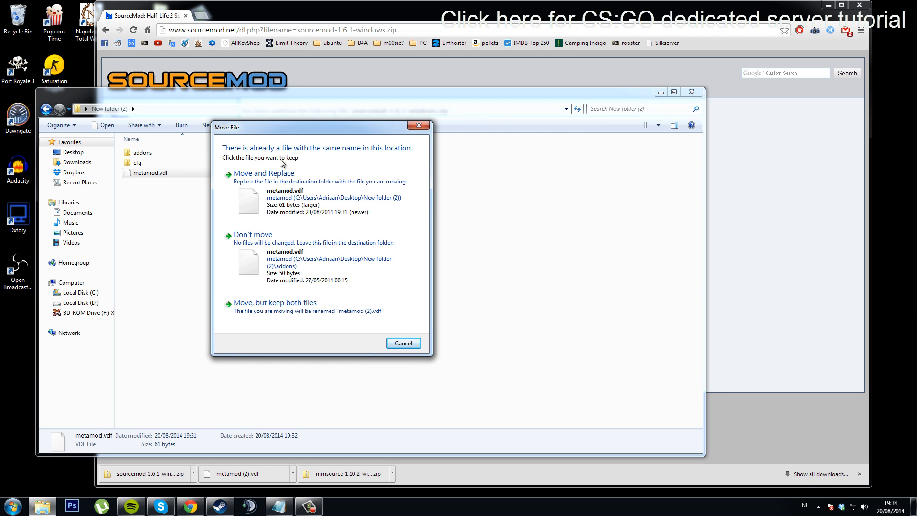
{"action": "mouse_move", "coordinate": [333, 191]}
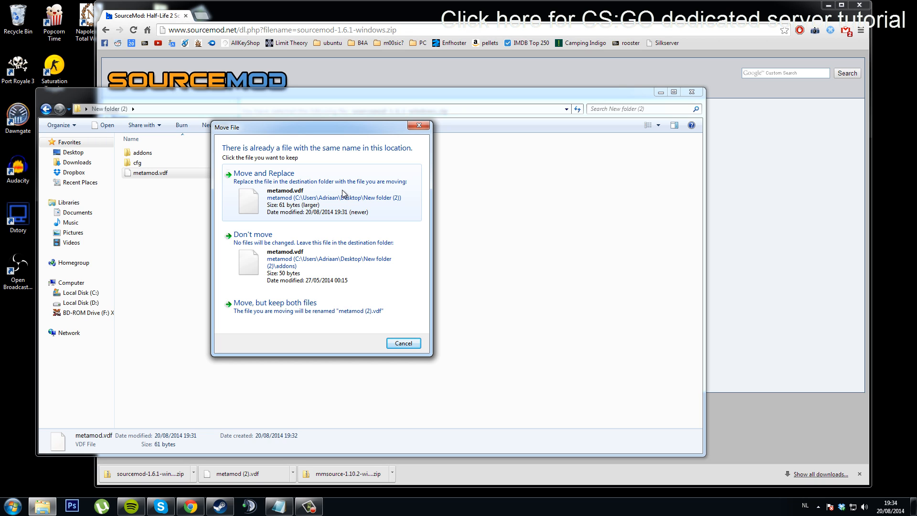
{"action": "left_click", "coordinate": [263, 172]}
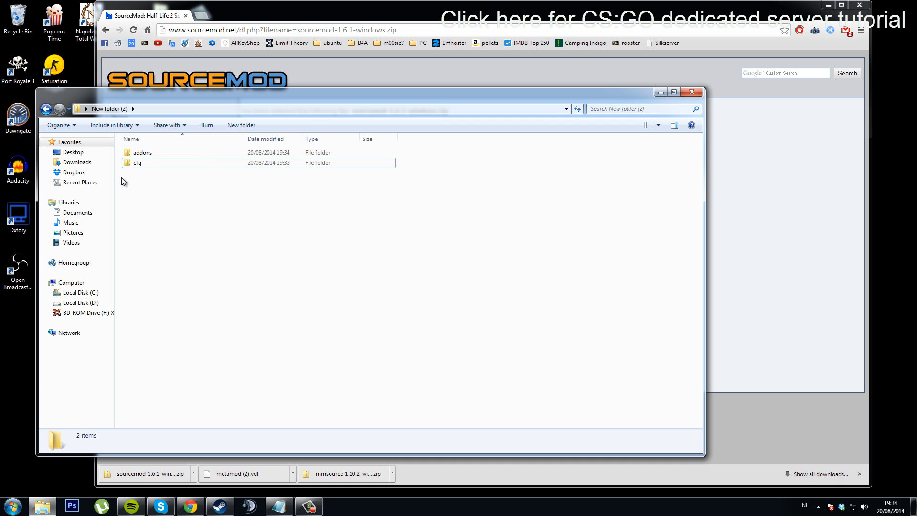
{"action": "mouse_move", "coordinate": [183, 226]}
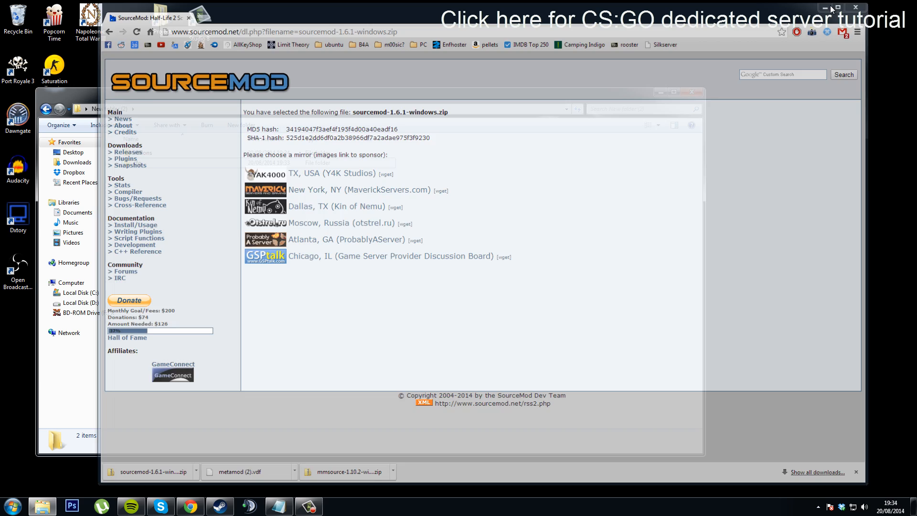
Merge the addons and cfg folders into D:\csgo-ds\csgo
{"action": "left_click", "coordinate": [11, 505]}
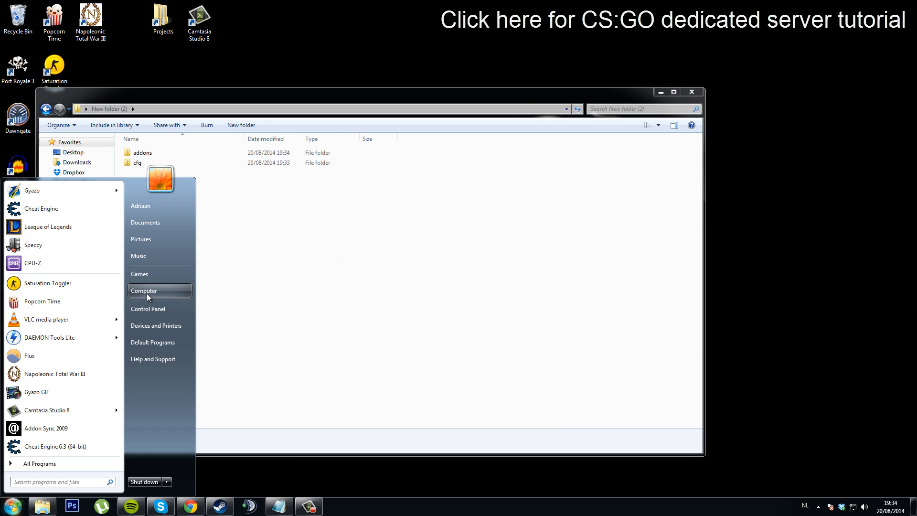
{"action": "left_click", "coordinate": [143, 291]}
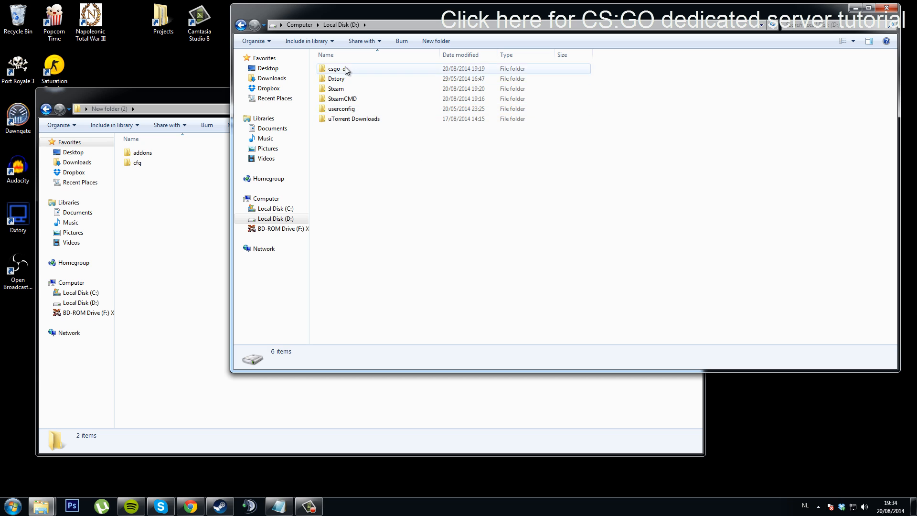
{"action": "double_click", "coordinate": [336, 68]}
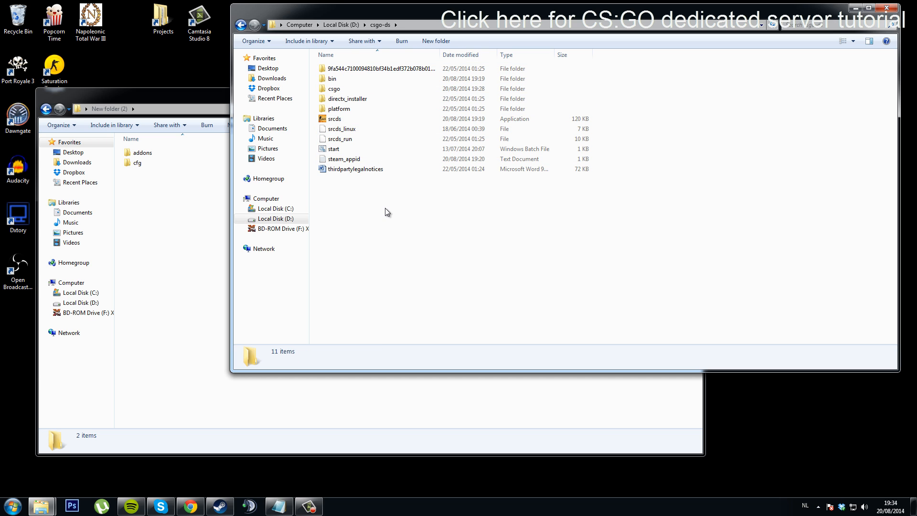
{"action": "left_click", "coordinate": [333, 89]}
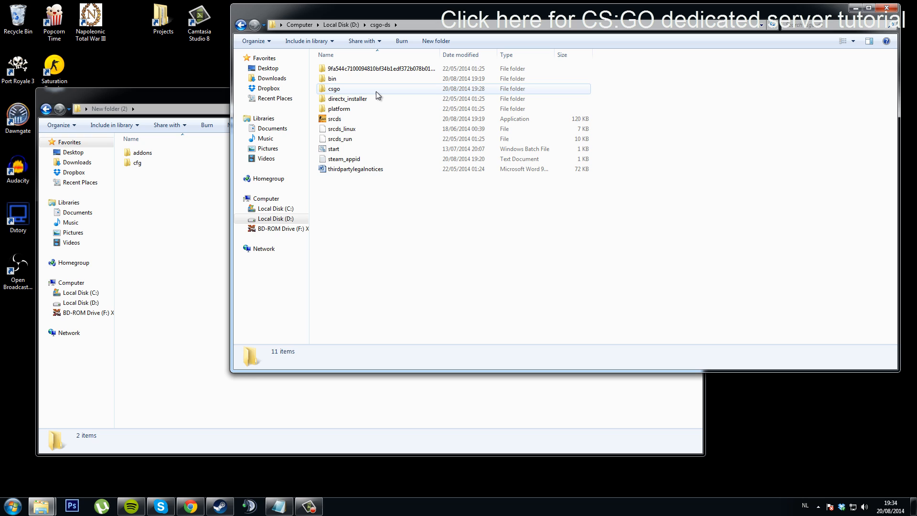
{"action": "double_click", "coordinate": [334, 89]}
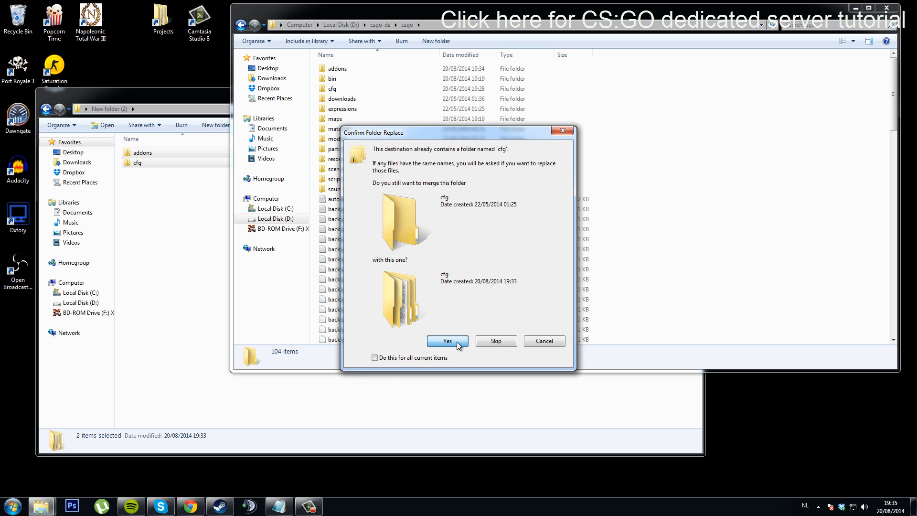
{"action": "left_click", "coordinate": [447, 341]}
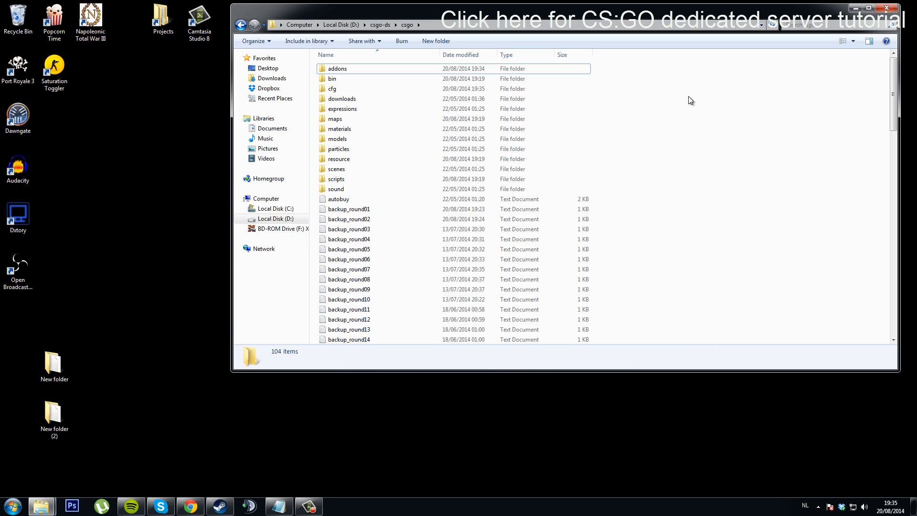
{"action": "left_click", "coordinate": [337, 69]}
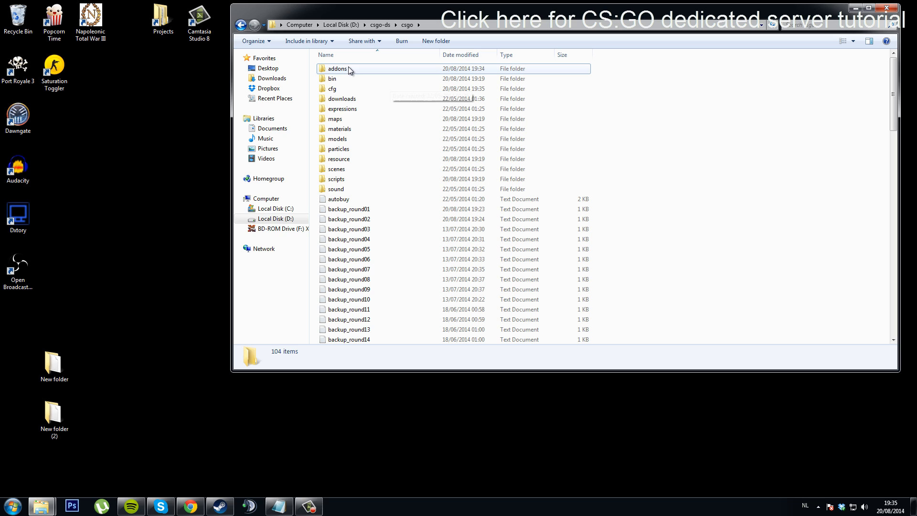
{"action": "mouse_move", "coordinate": [355, 72]}
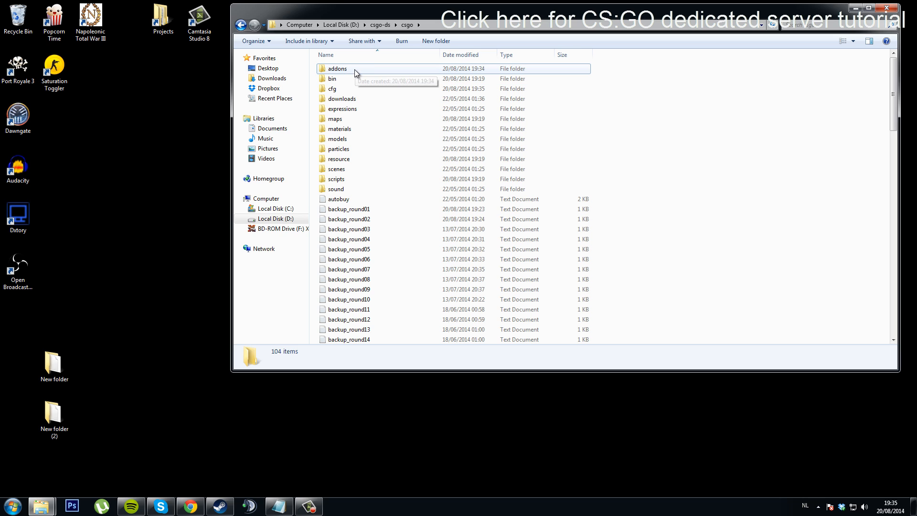
{"action": "mouse_move", "coordinate": [379, 33]}
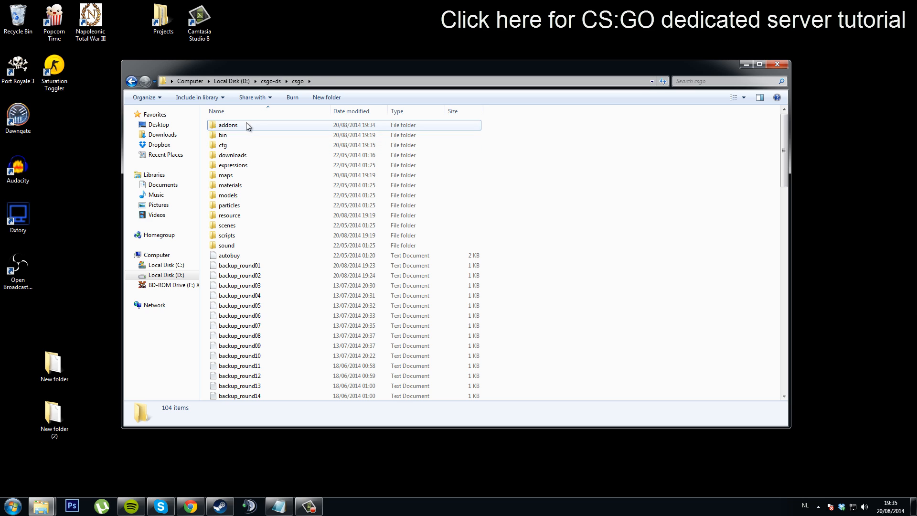
Check the server's addons folder holds metamod, sourcemod and metamod.vdf, then return to the browser
{"action": "double_click", "coordinate": [227, 125]}
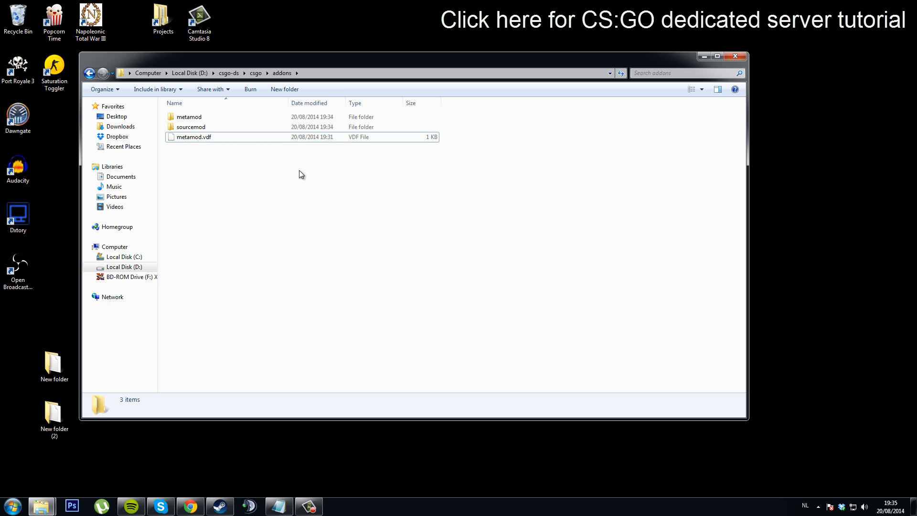
{"action": "mouse_move", "coordinate": [326, 186]}
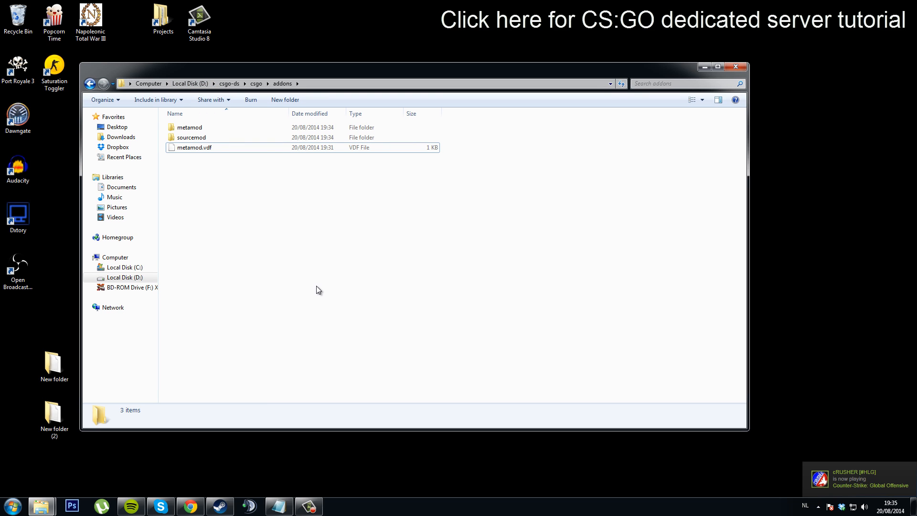
{"action": "mouse_move", "coordinate": [376, 335]}
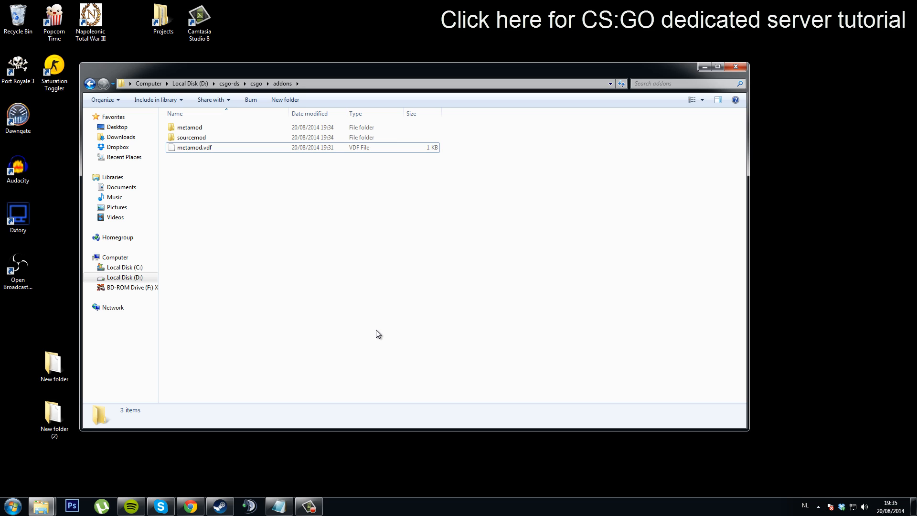
{"action": "mouse_move", "coordinate": [385, 365]}
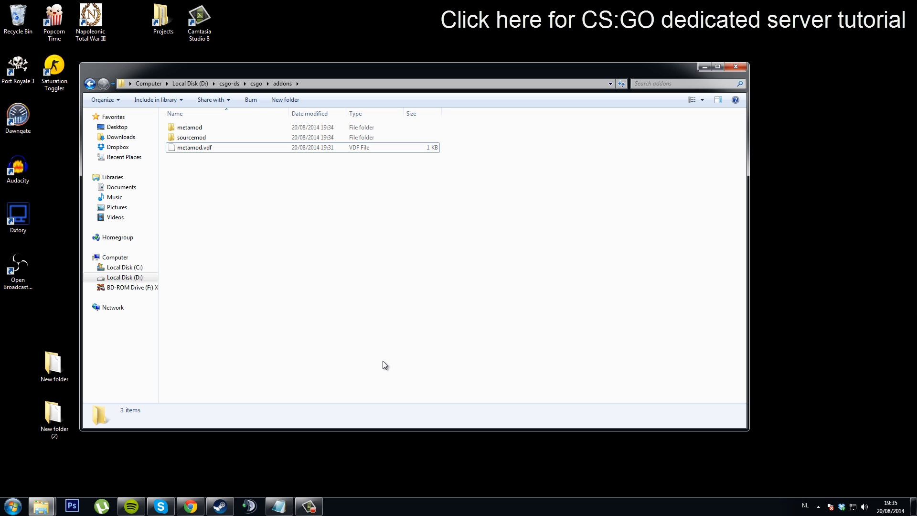
{"action": "mouse_move", "coordinate": [389, 375]}
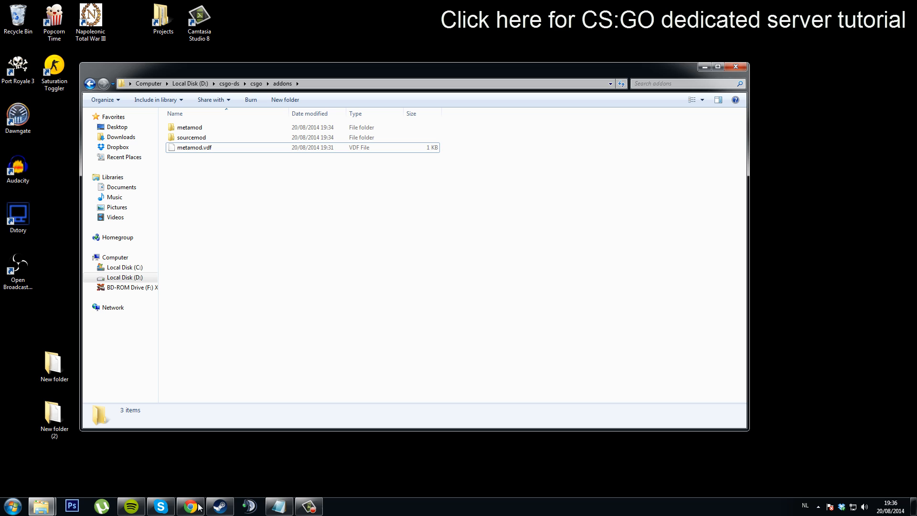
{"action": "left_click", "coordinate": [189, 506]}
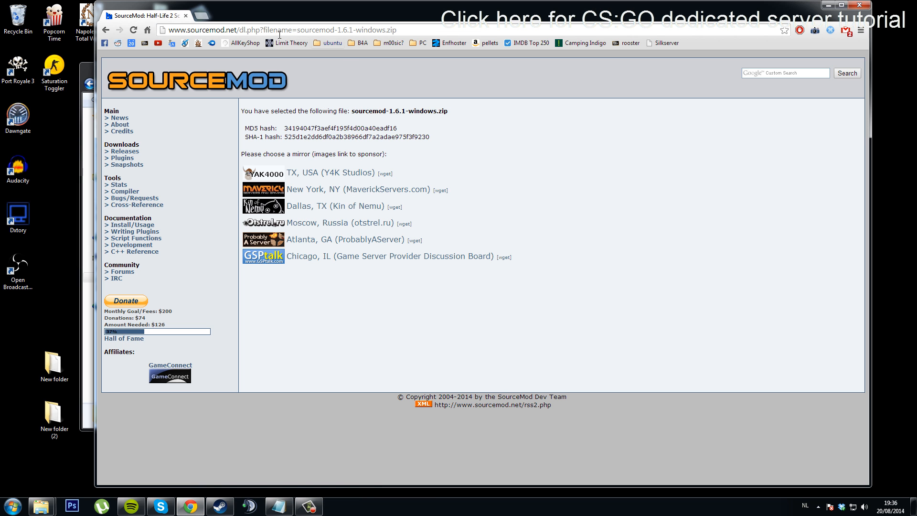
Navigate the browser to steamidfinder.com
{"action": "left_click", "coordinate": [281, 30]}
{"action": "type", "text": "steamidfinder."}
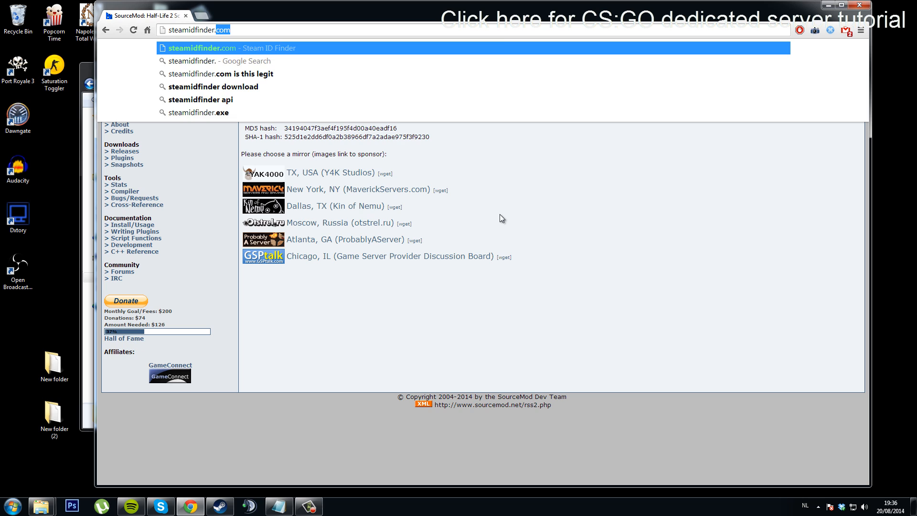
{"action": "left_click", "coordinate": [201, 47]}
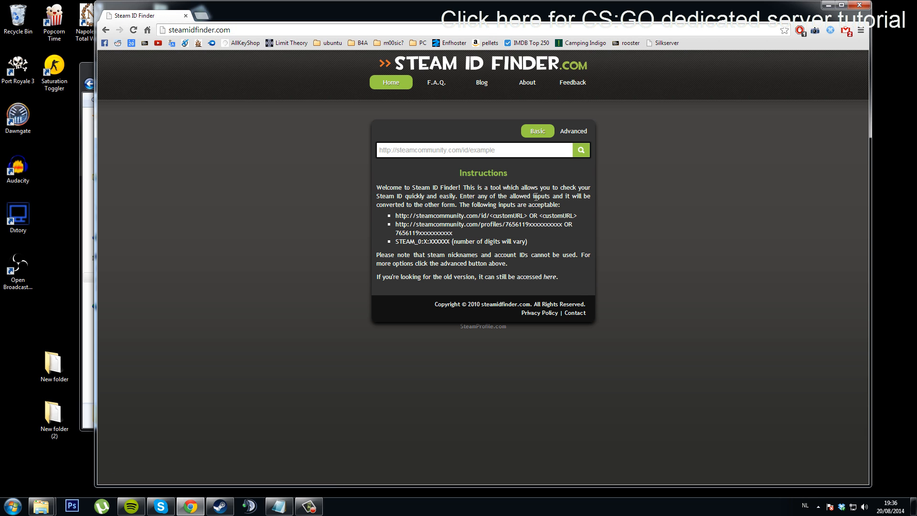
{"action": "mouse_move", "coordinate": [493, 216]}
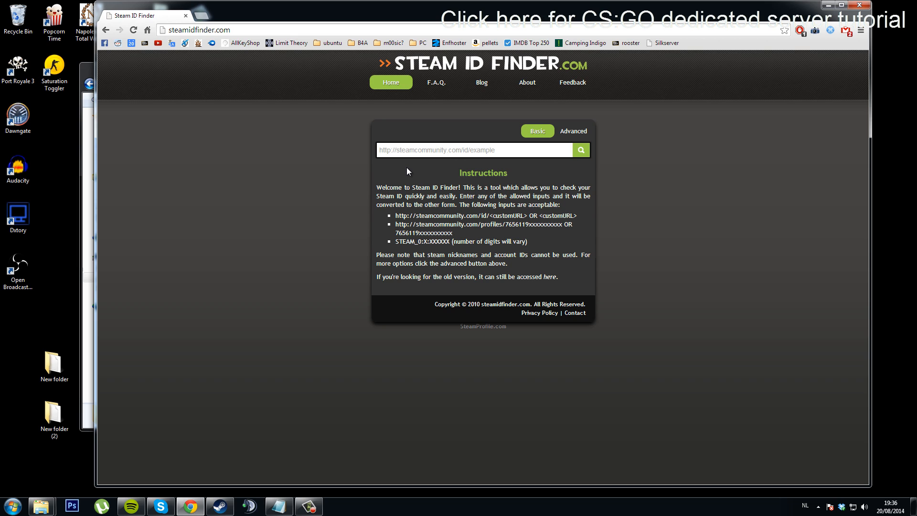
{"action": "mouse_move", "coordinate": [427, 169]}
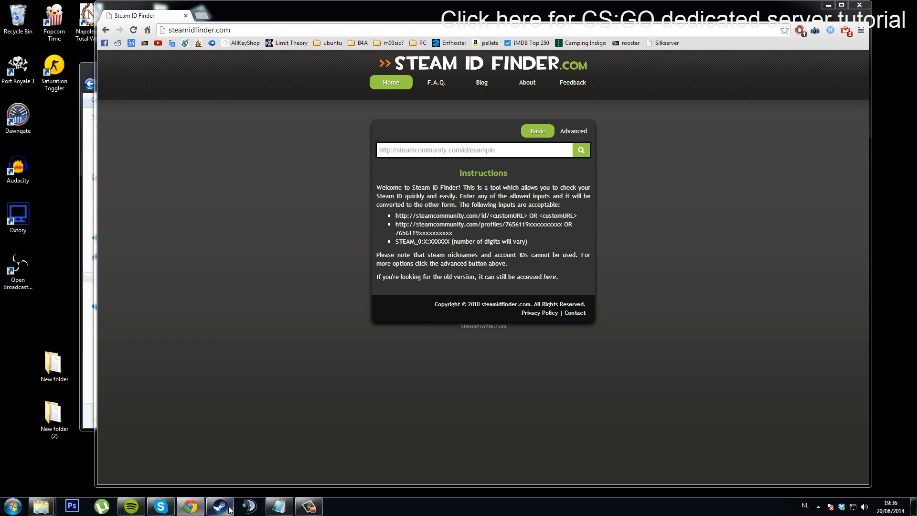
Open your Steam community profile page and select its URL
{"action": "right_click", "coordinate": [219, 505]}
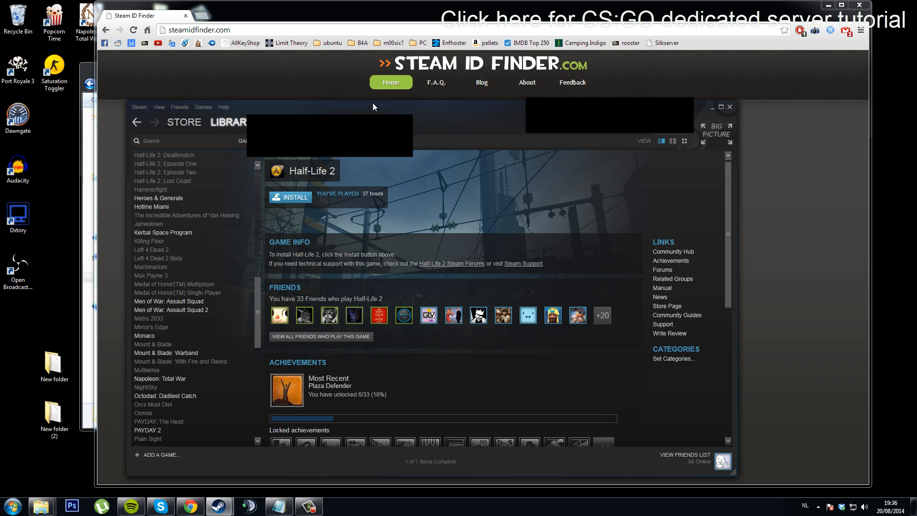
{"action": "left_click", "coordinate": [294, 122]}
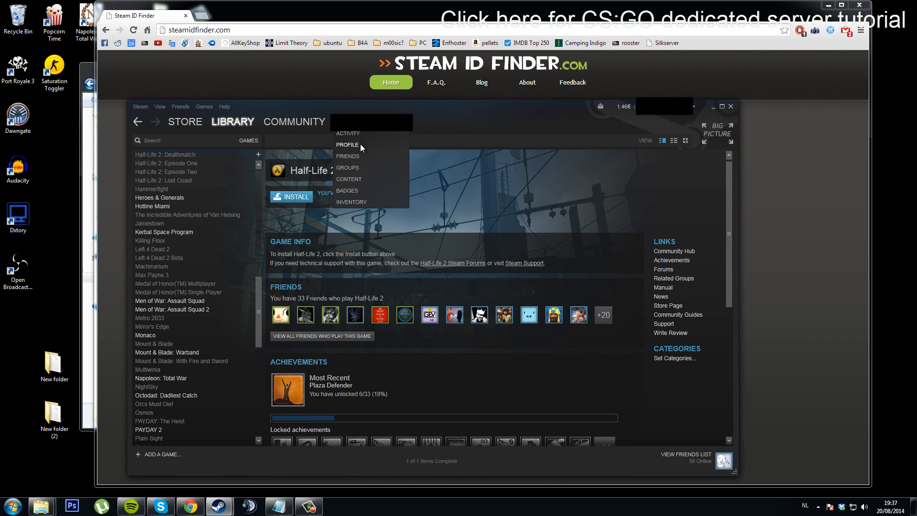
{"action": "left_click", "coordinate": [347, 144]}
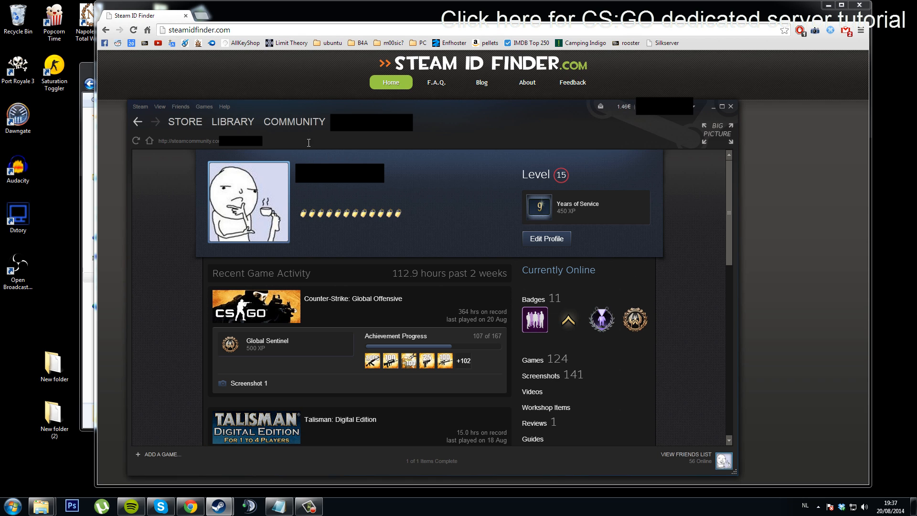
{"action": "left_click", "coordinate": [208, 141]}
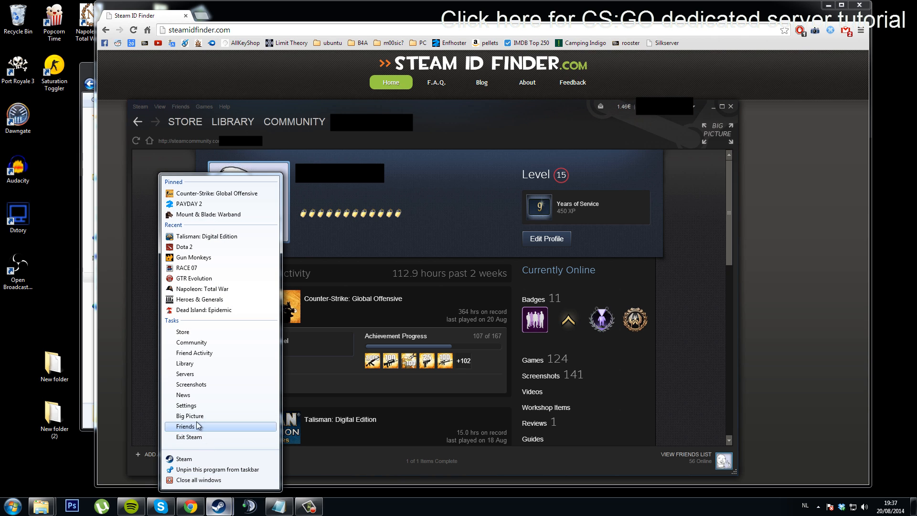
Keep 'Display Steam URL address bar when available' on in Steam settings and confirm
{"action": "left_click", "coordinate": [186, 404]}
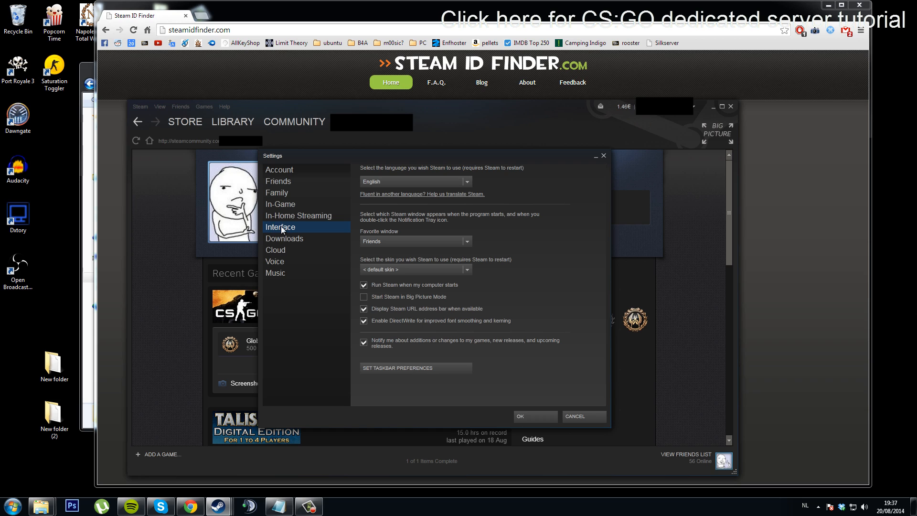
{"action": "mouse_move", "coordinate": [382, 314]}
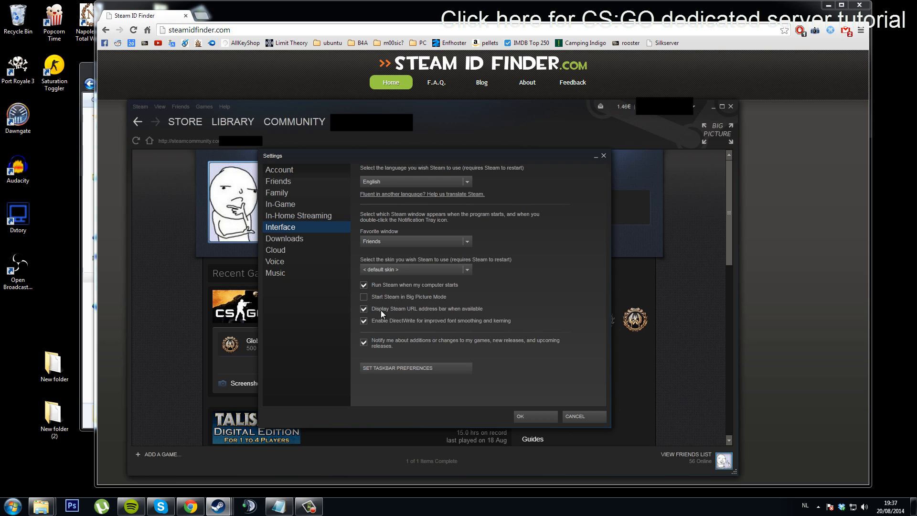
{"action": "mouse_move", "coordinate": [489, 310]}
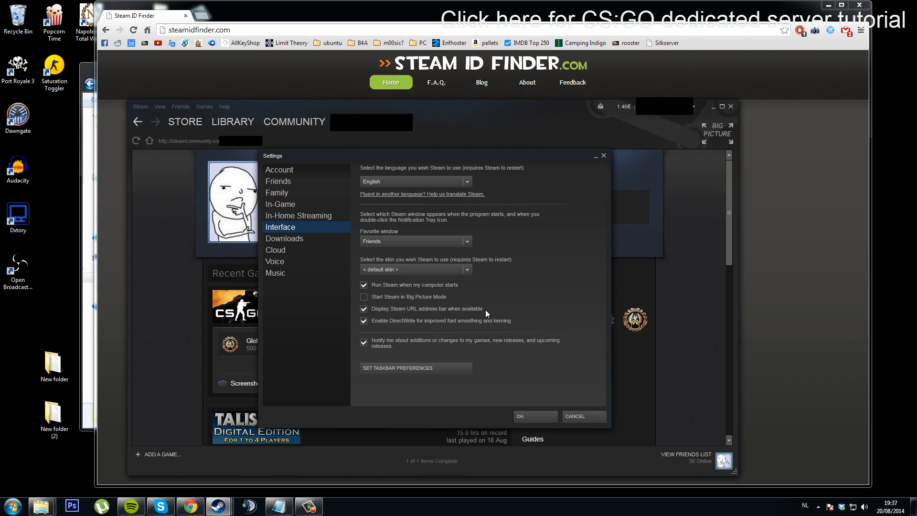
{"action": "left_click", "coordinate": [364, 309]}
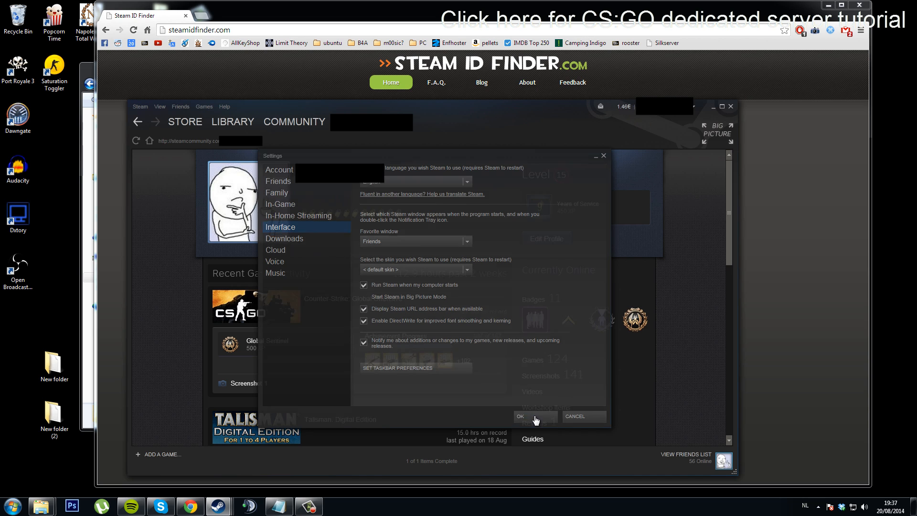
{"action": "left_click", "coordinate": [520, 416]}
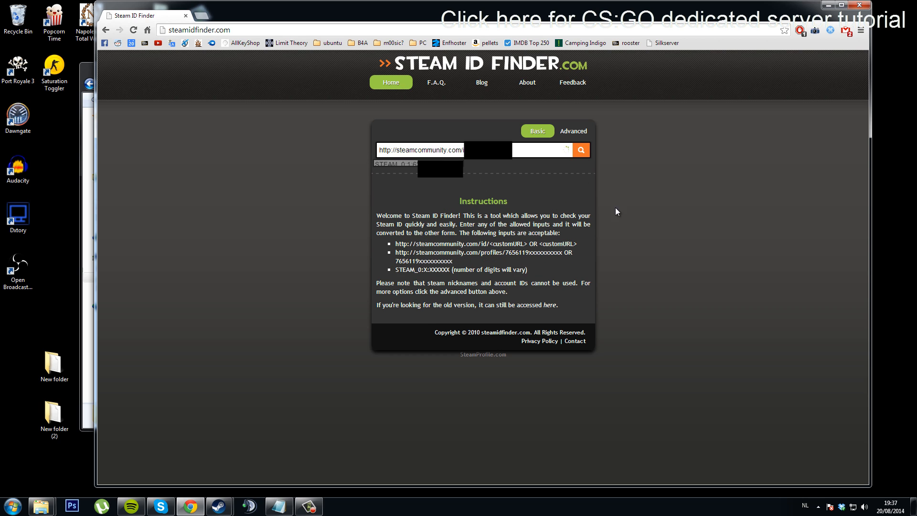
Switch back to the server's addons folder in Windows Explorer
{"action": "left_click", "coordinate": [579, 150]}
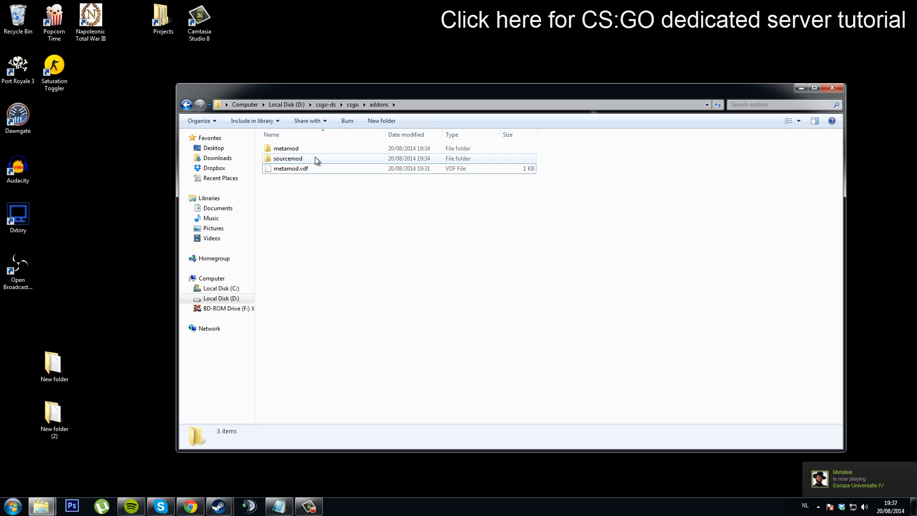
{"action": "mouse_move", "coordinate": [315, 162]}
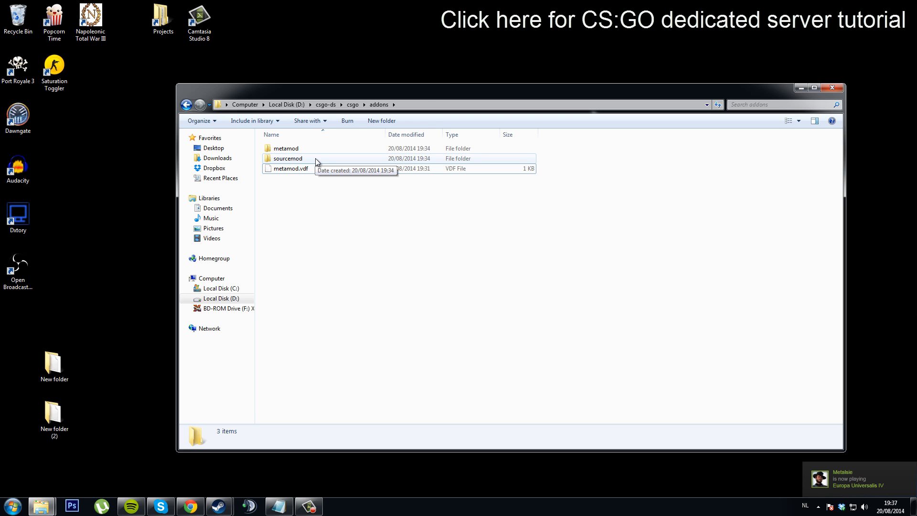
Open admins_simple from sourcemod\configs in Notepad
{"action": "double_click", "coordinate": [287, 158]}
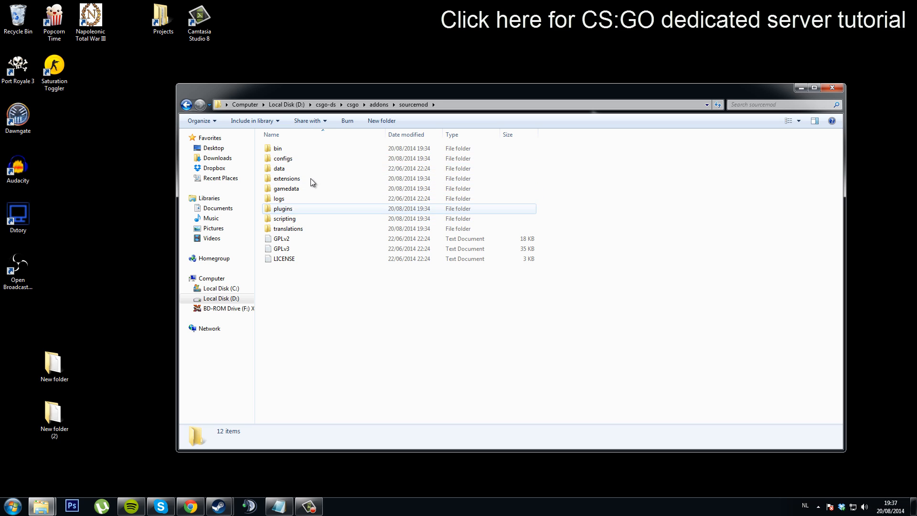
{"action": "double_click", "coordinate": [283, 159]}
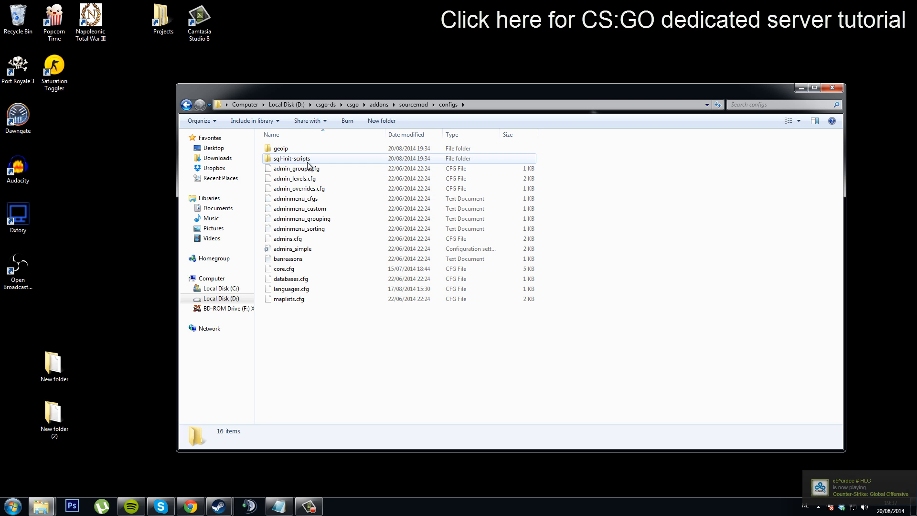
{"action": "mouse_move", "coordinate": [314, 252]}
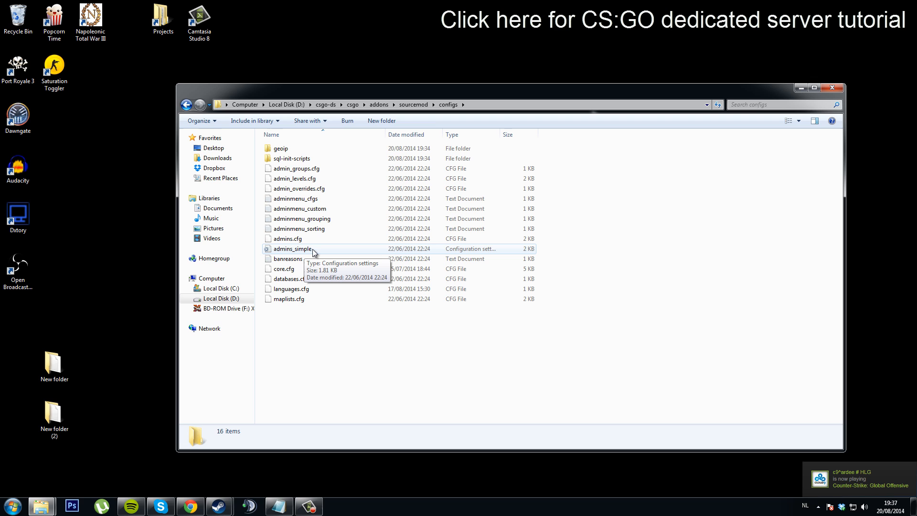
{"action": "double_click", "coordinate": [293, 249]}
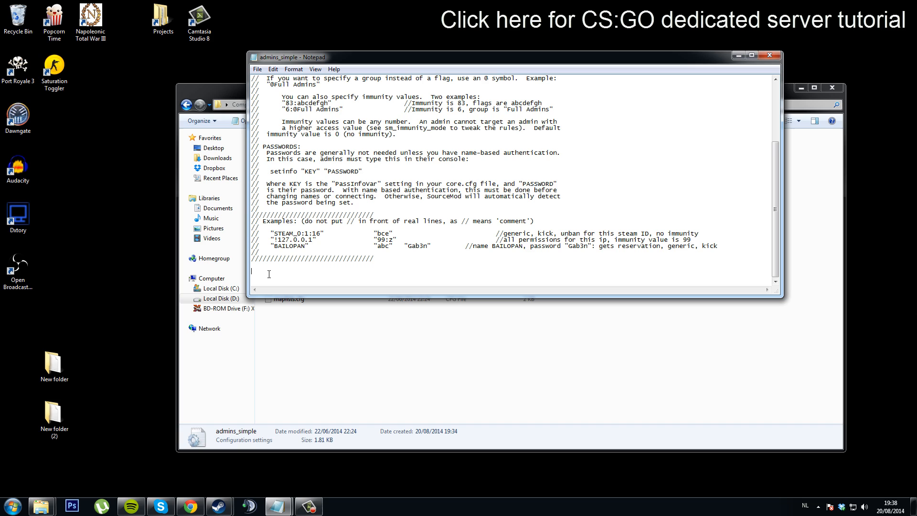
Add a "STEAM_0:1…" "z" admin line to admins_simple, then save and close Notepad
{"action": "type", "text": "\""}
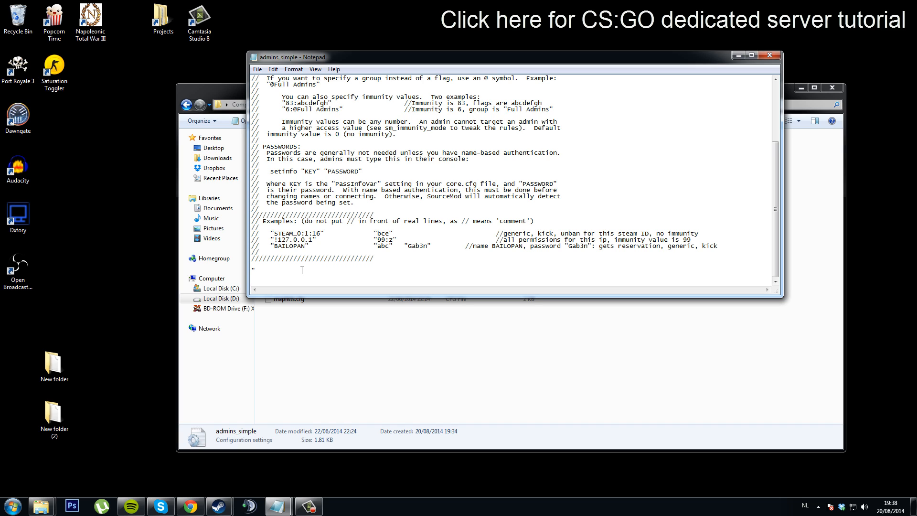
{"action": "type", "text": "\"STEAM_0:1"}
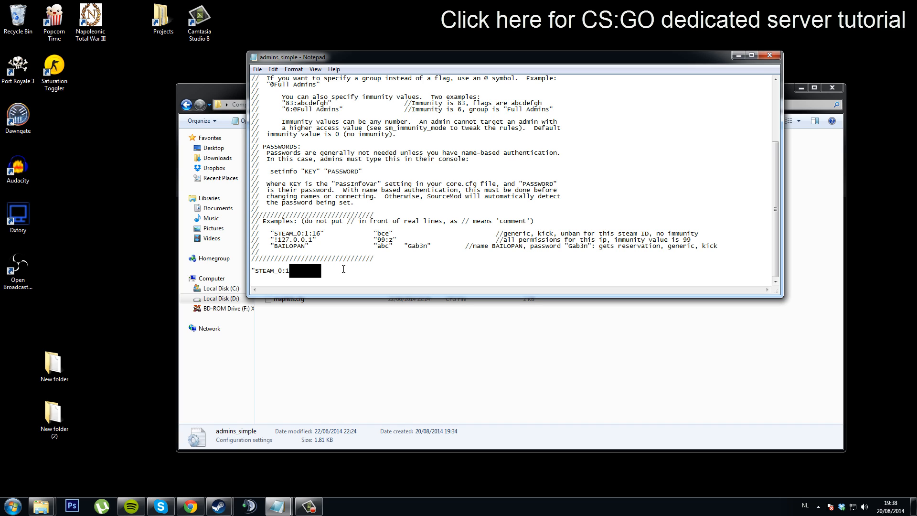
{"action": "type", "text": "\" \"z\""}
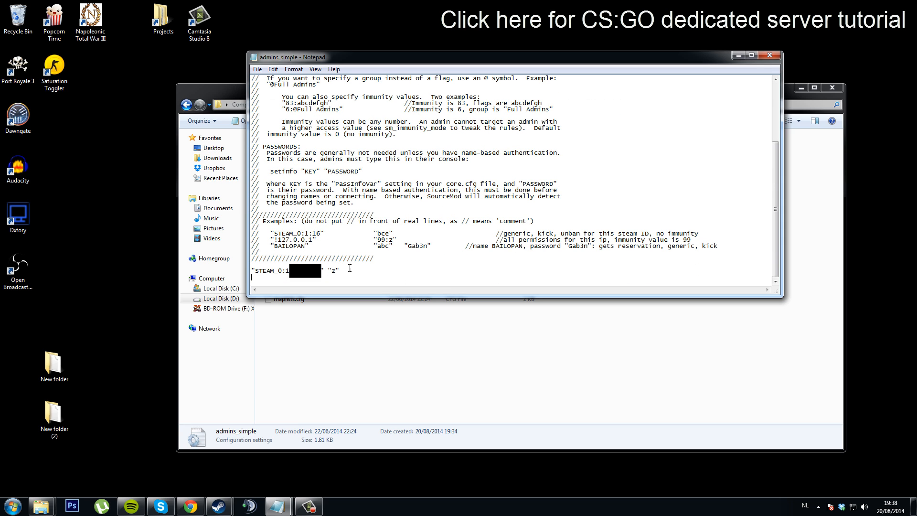
{"action": "left_click_drag", "start_coordinate": [255, 271], "coordinate": [340, 270]}
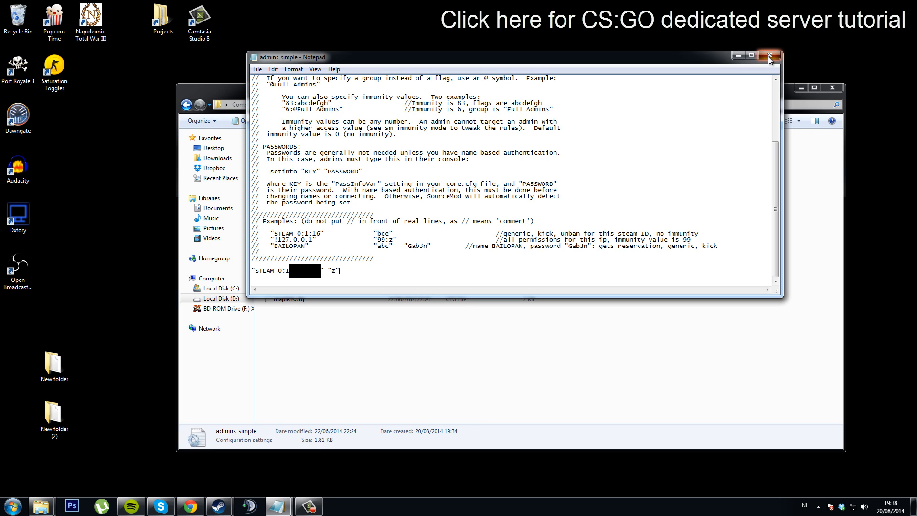
{"action": "left_click", "coordinate": [769, 56]}
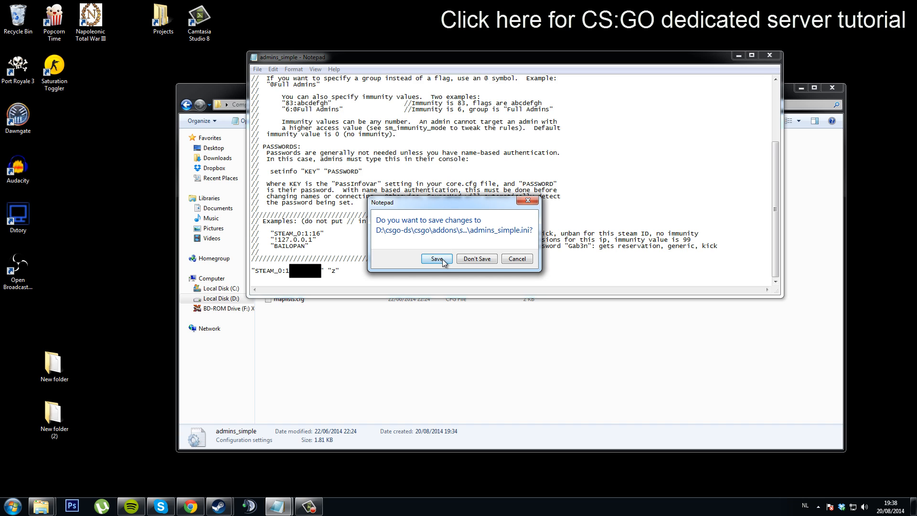
{"action": "left_click", "coordinate": [436, 258]}
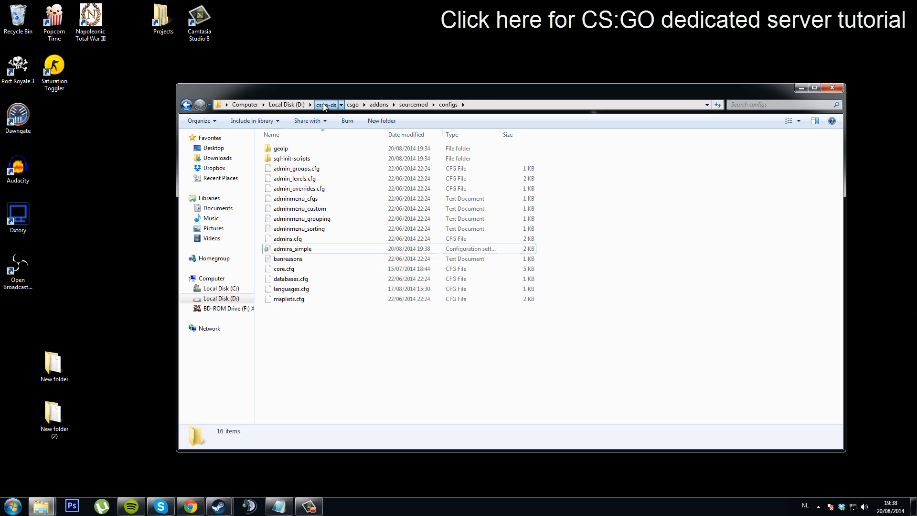
Return to the csgo-ds folder and run start.bat to launch the dedicated server
{"action": "left_click", "coordinate": [325, 104]}
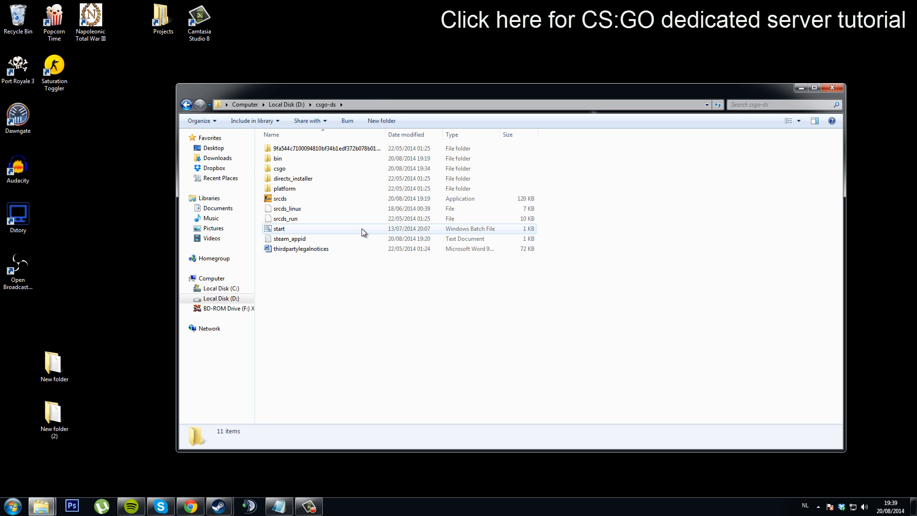
{"action": "left_click", "coordinate": [279, 229]}
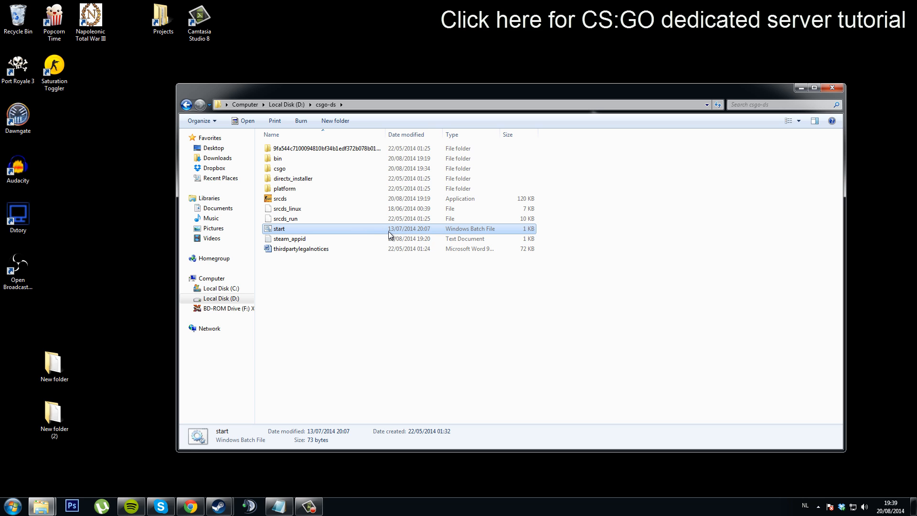
{"action": "double_click", "coordinate": [279, 228]}
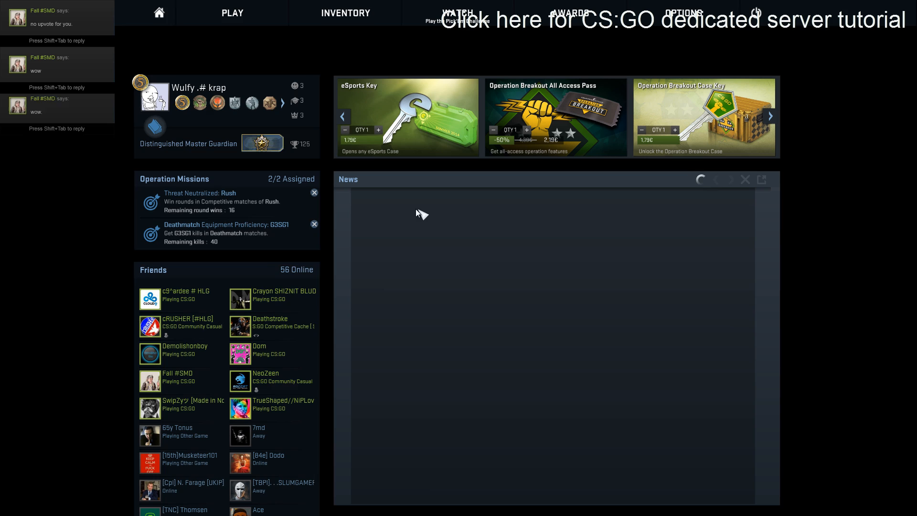
Join the local LAN server through CS:GO's community server browser
{"action": "left_click", "coordinate": [231, 12]}
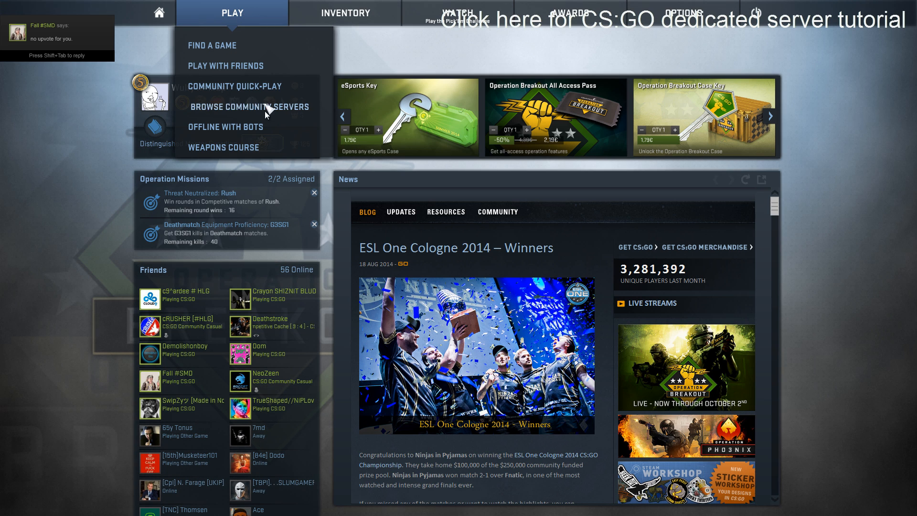
{"action": "left_click", "coordinate": [250, 107]}
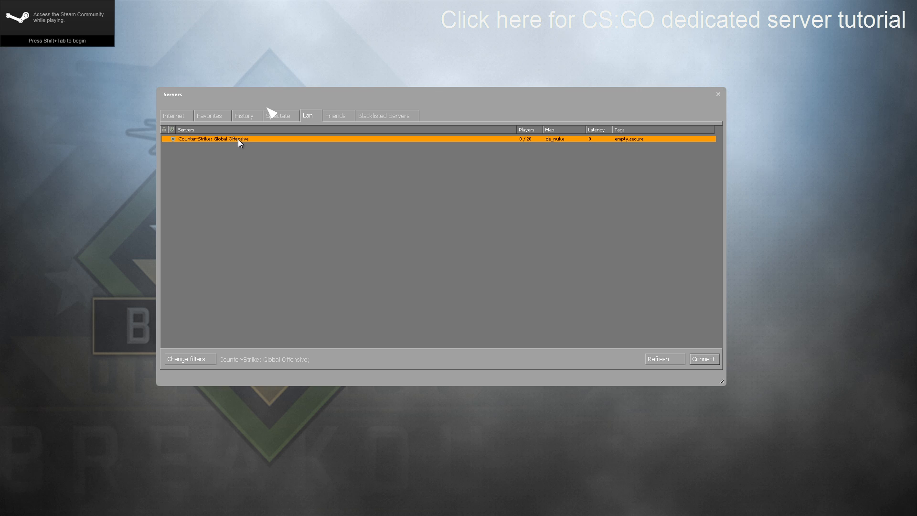
{"action": "left_click", "coordinate": [703, 359]}
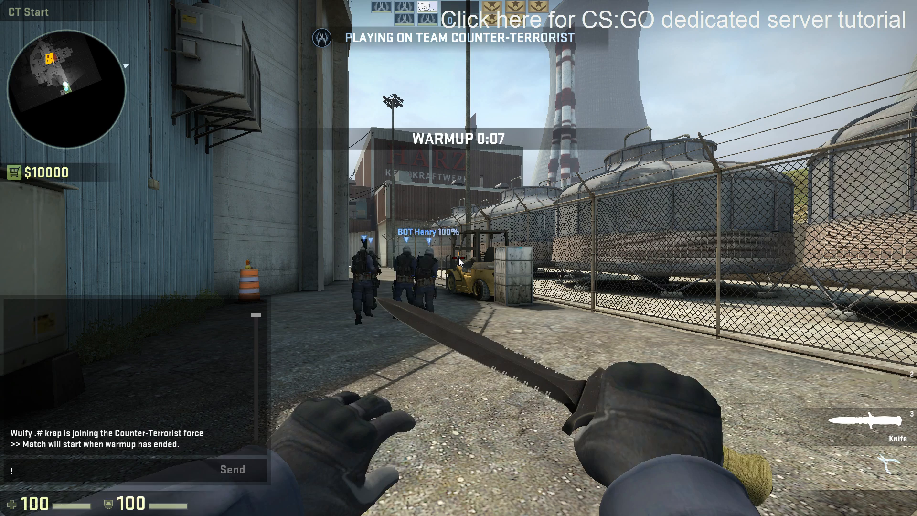
Send !admin in chat and open the console to bind "p" to sm_admin
{"action": "type", "text": "admin"}
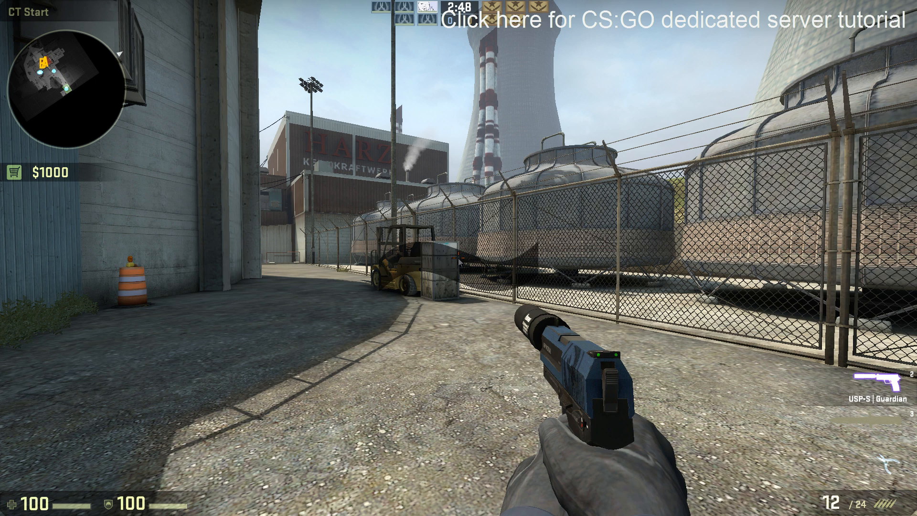
{"action": "key", "text": "`"}
{"action": "type", "text": "bind \"p\" \"sm_admin\""}
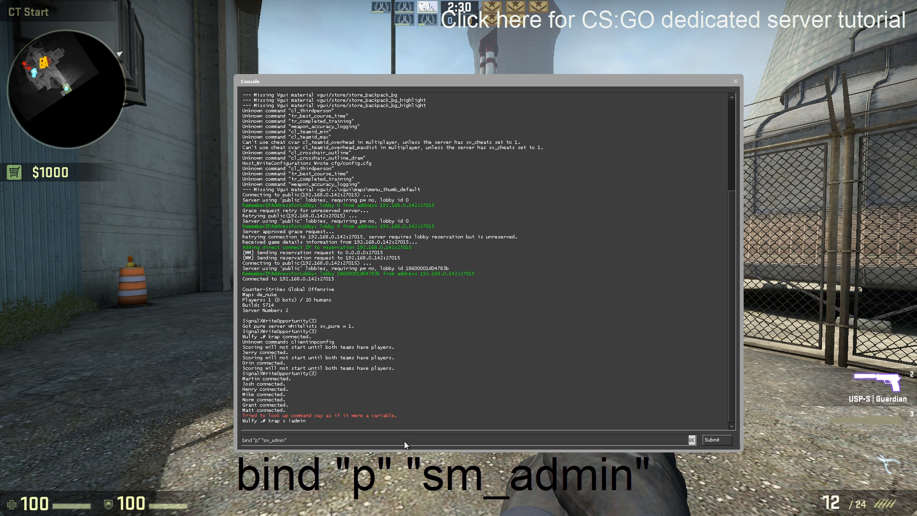
Submit the sm_admin bind and choose 1 for Player Commands in the admin menu
{"action": "key", "text": "enter"}
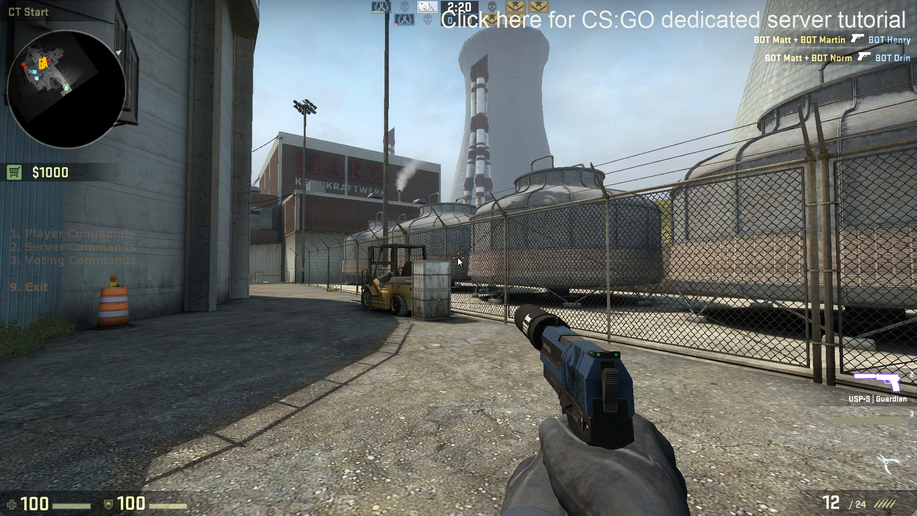
{"action": "key", "text": "1"}
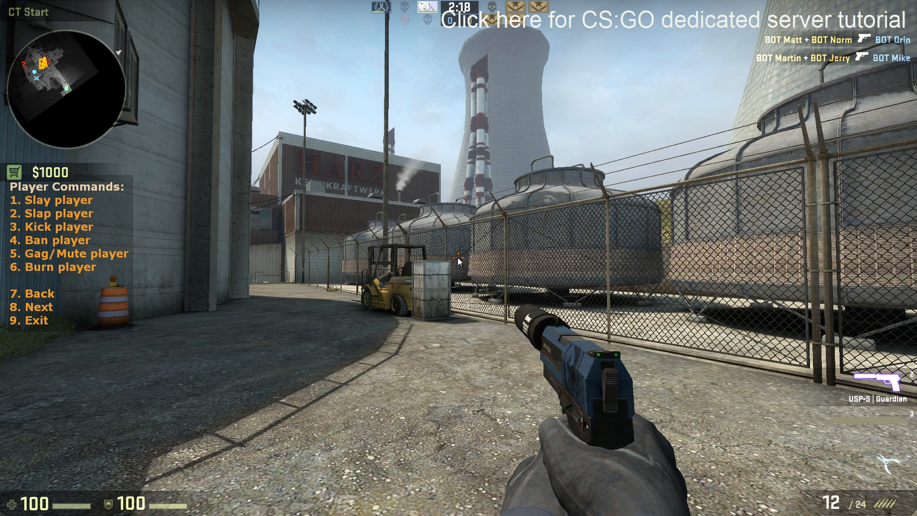